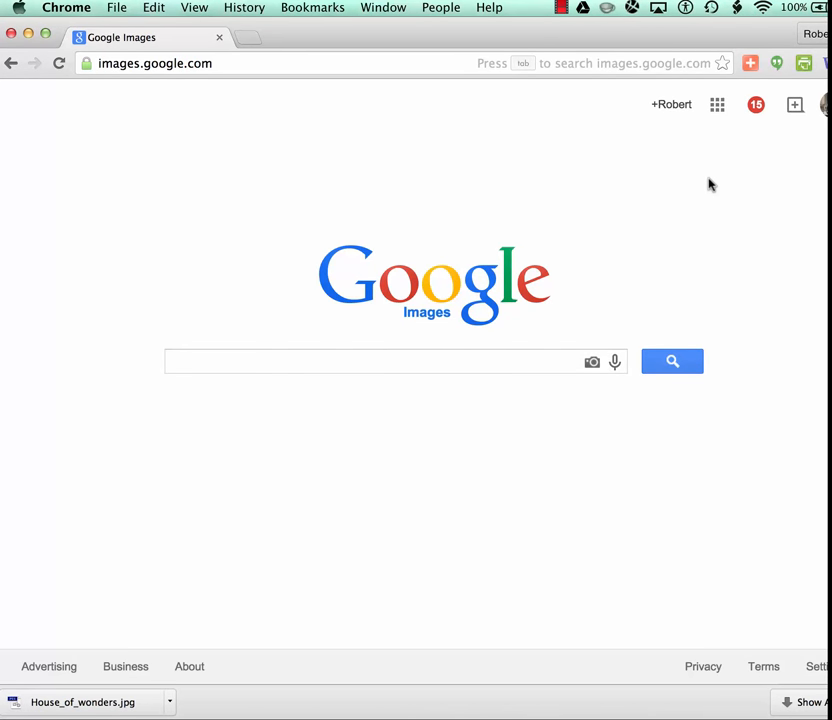
mouse_move(614, 235)
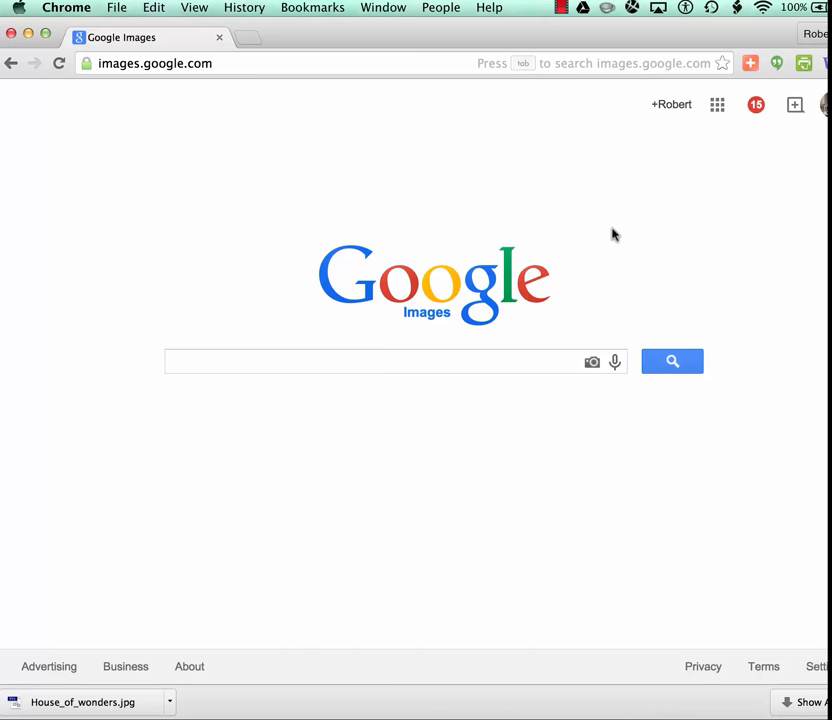
mouse_move(630, 210)
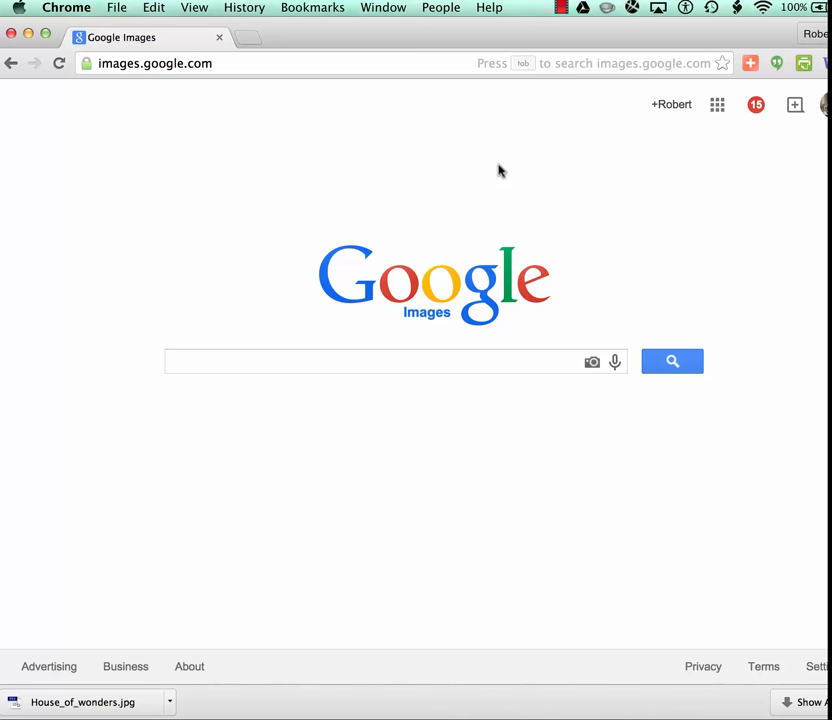
mouse_move(312, 110)
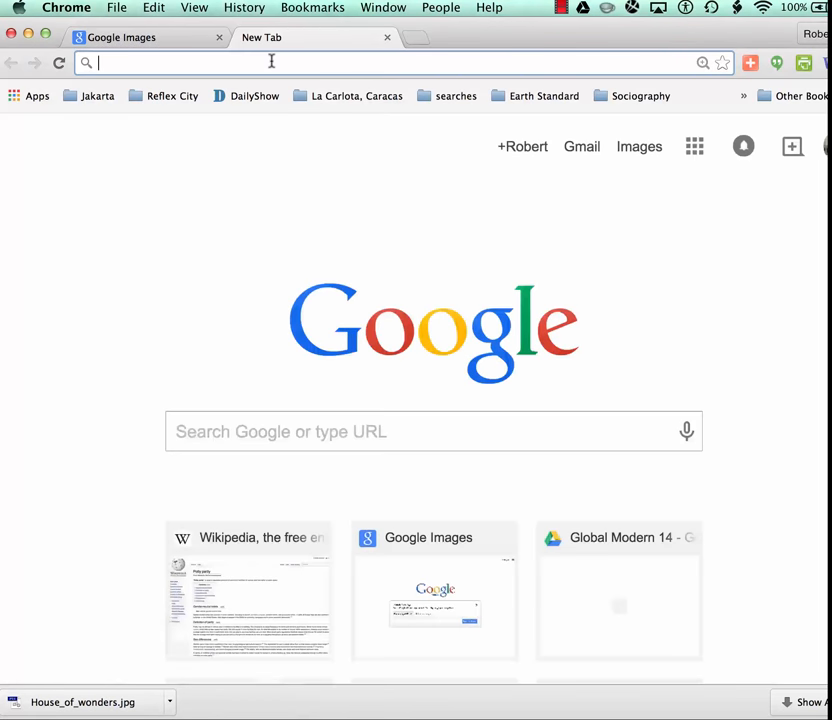
Go to en.wikipedia.org, search 'house' and open the House of Wonders article.
text(en.wikipedia.org/wiki/Main_Page)
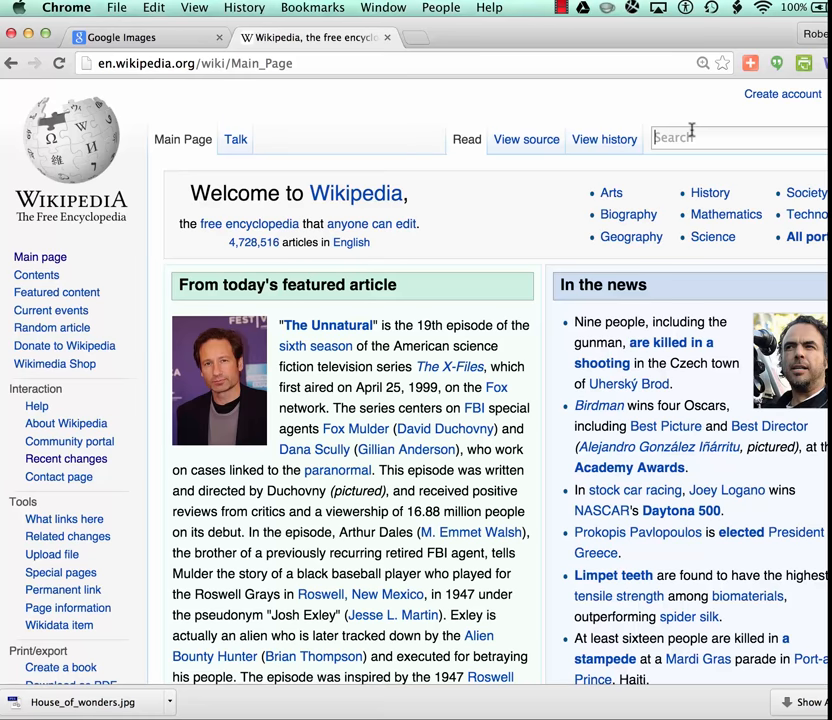
text(house)
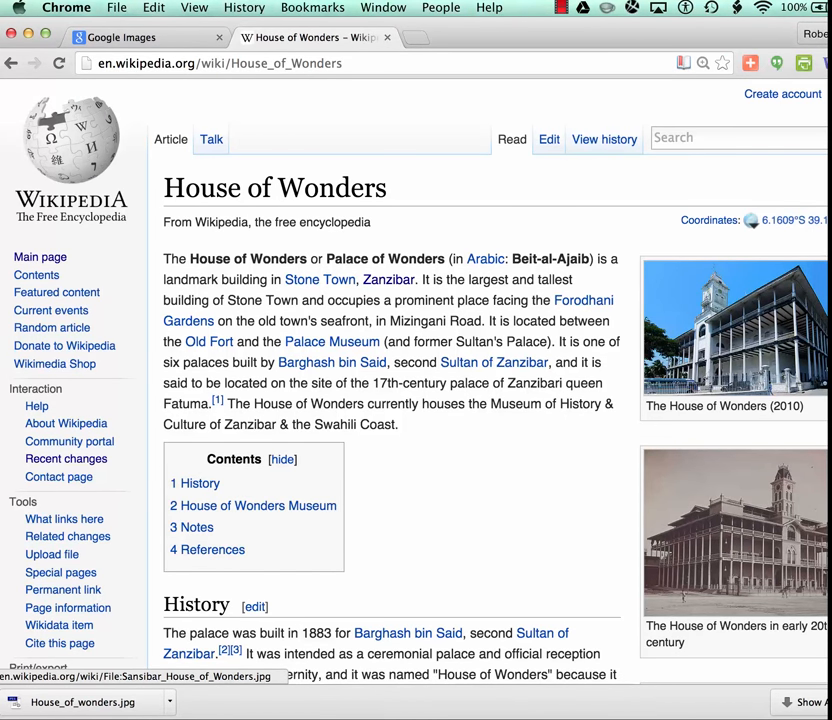
Open the early 20th-century photo and save its original full-size file.
click(734, 540)
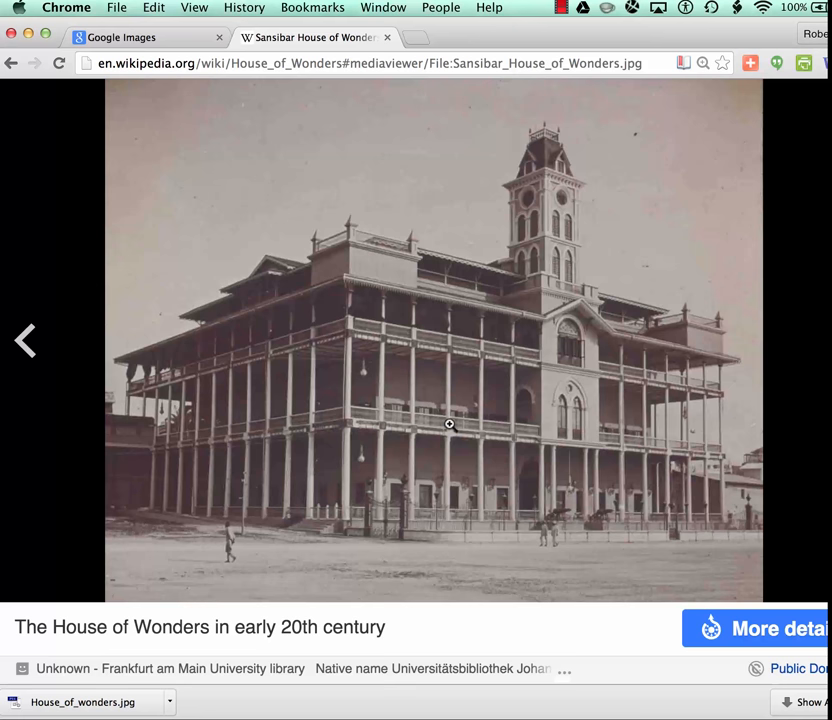
mouse_move(22, 340)
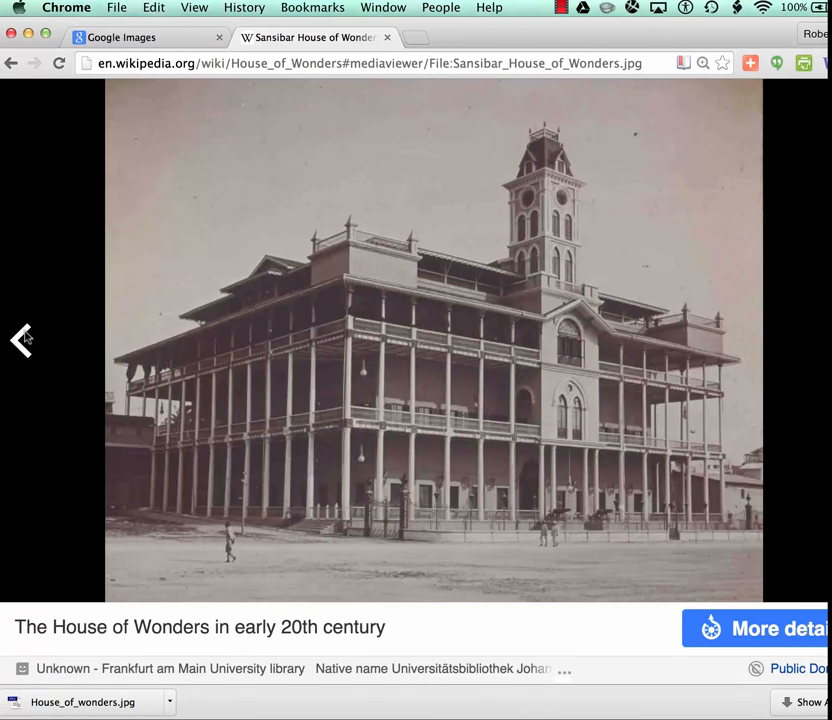
click(22, 338)
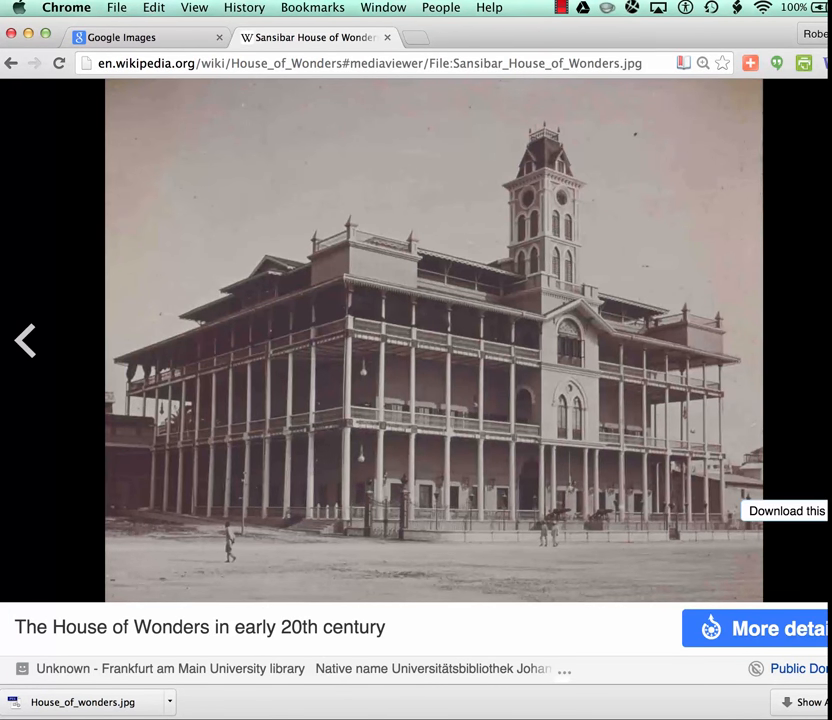
click(785, 511)
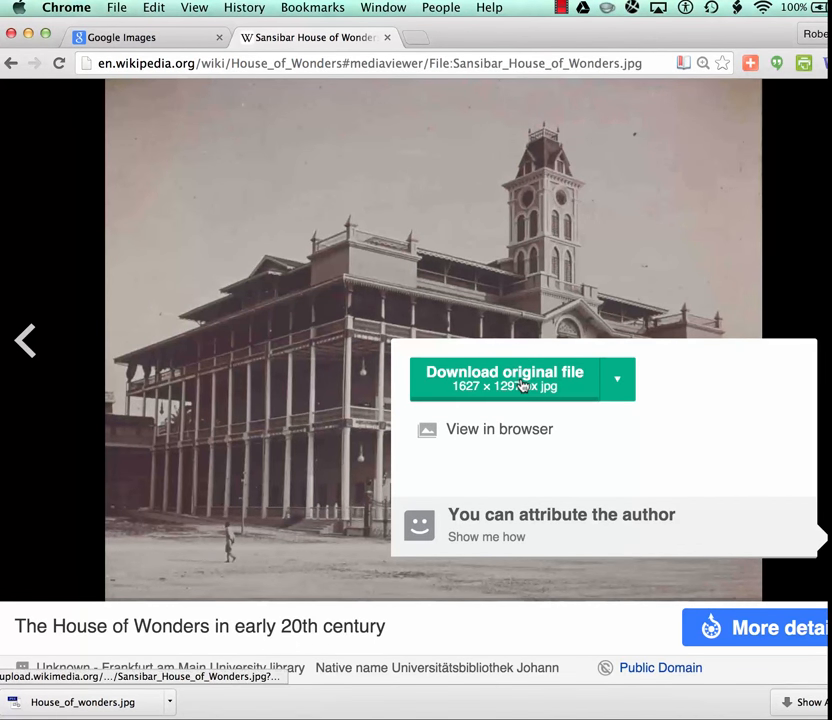
click(617, 378)
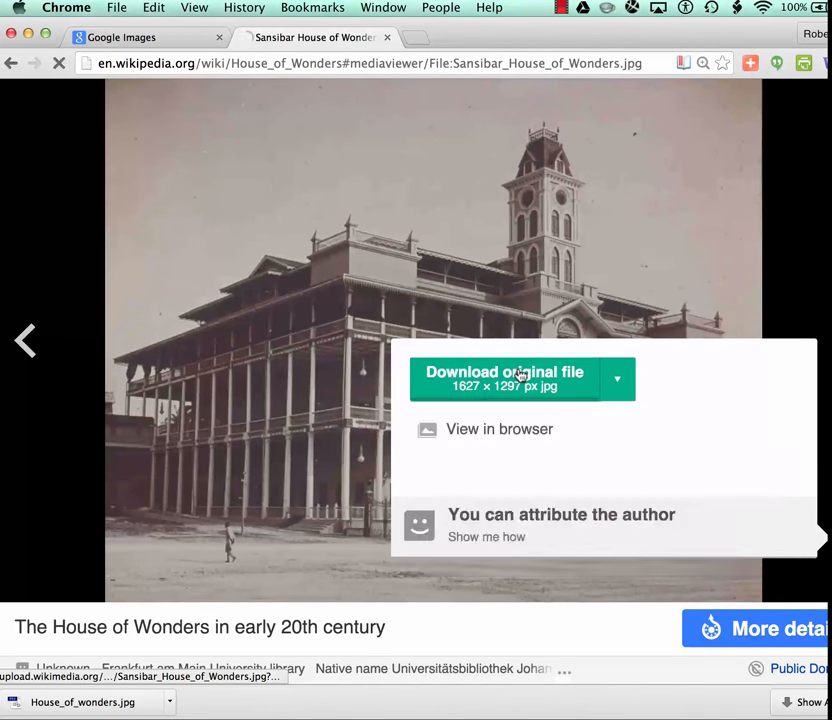
click(504, 378)
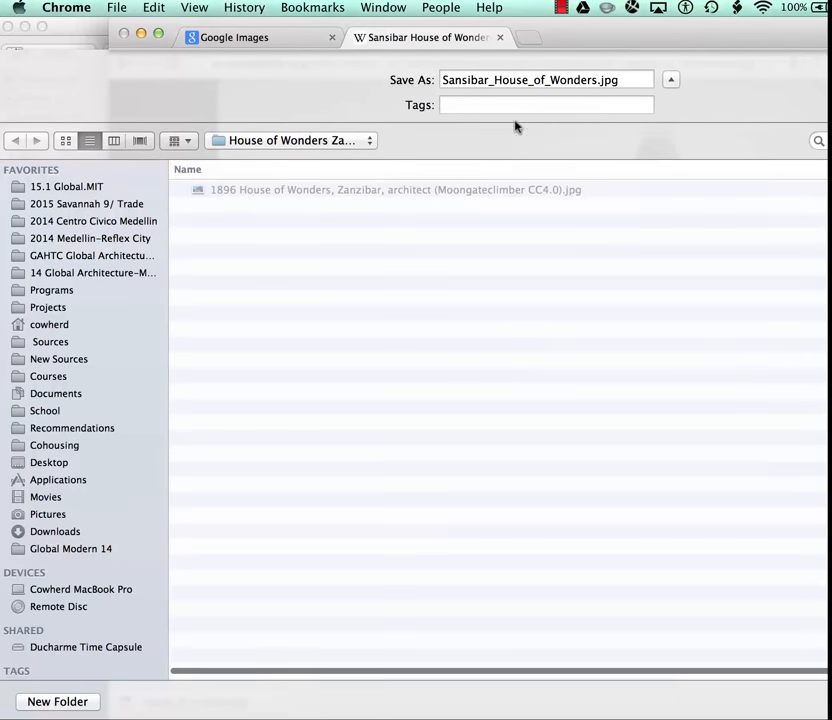
mouse_move(499, 318)
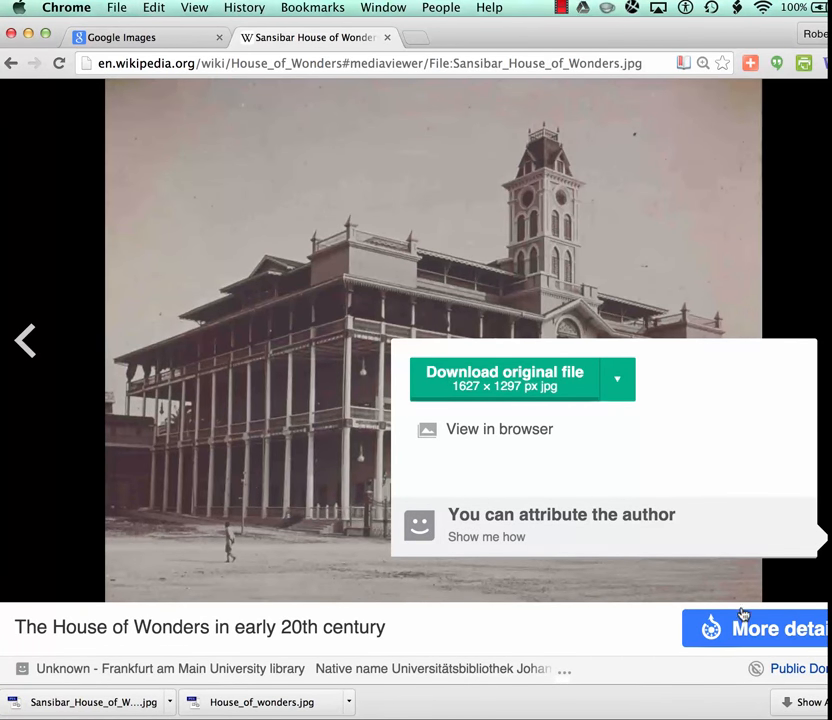
mouse_move(755, 623)
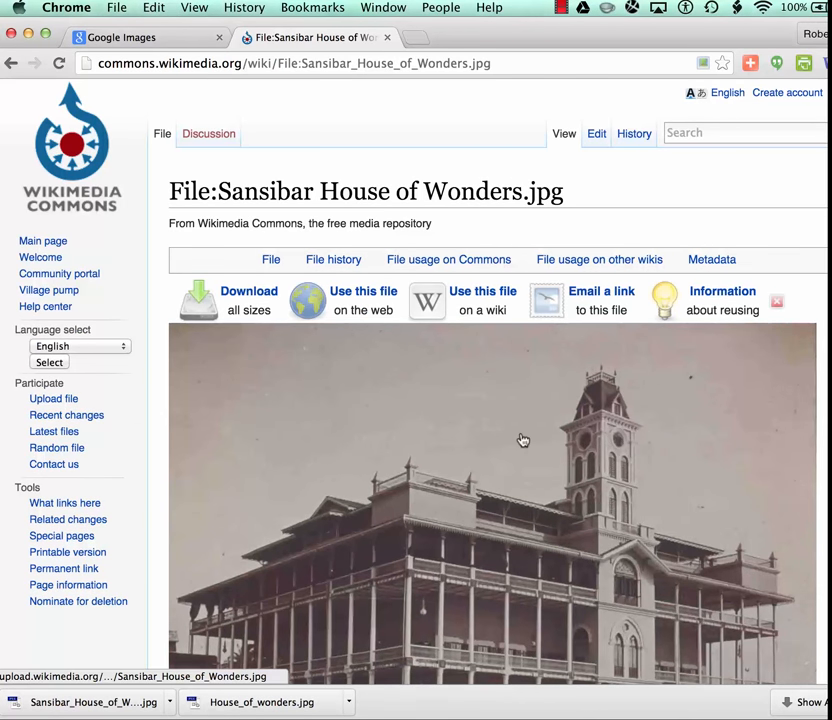
Scroll the Commons file page and show the 'Use this file on the web' links and attribution.
scroll(down, 3)
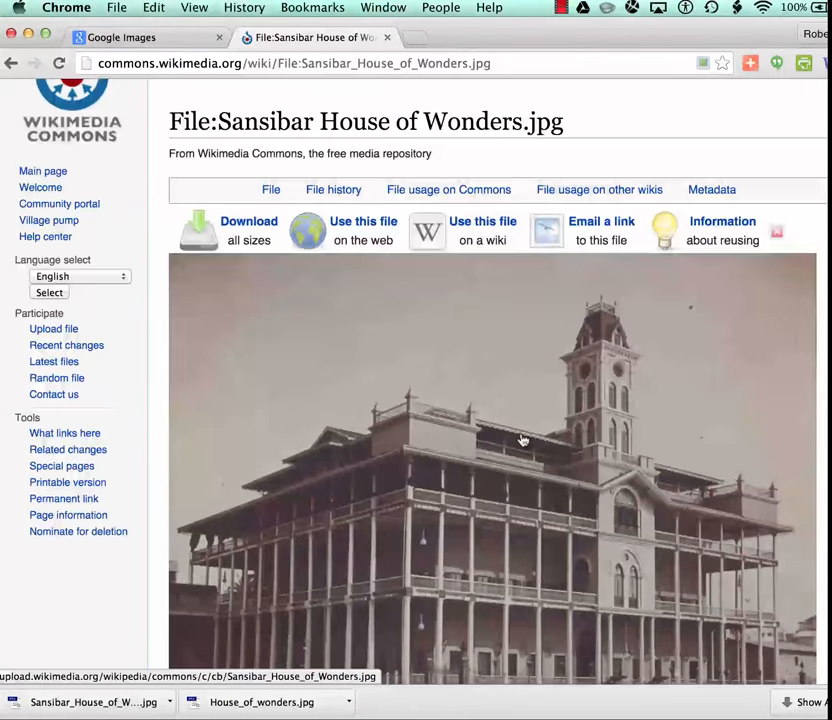
scroll(down, 3)
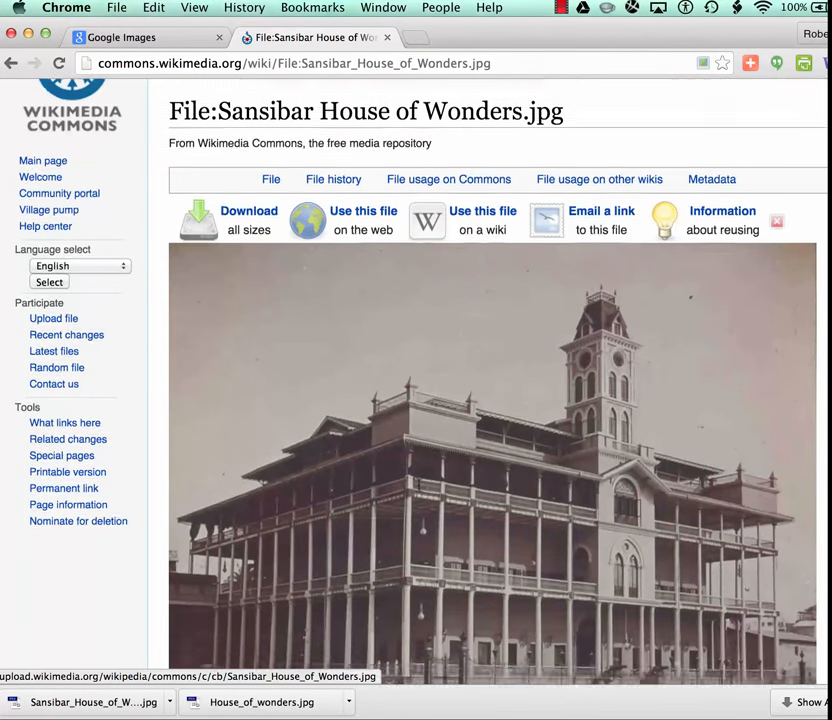
scroll(down, 3)
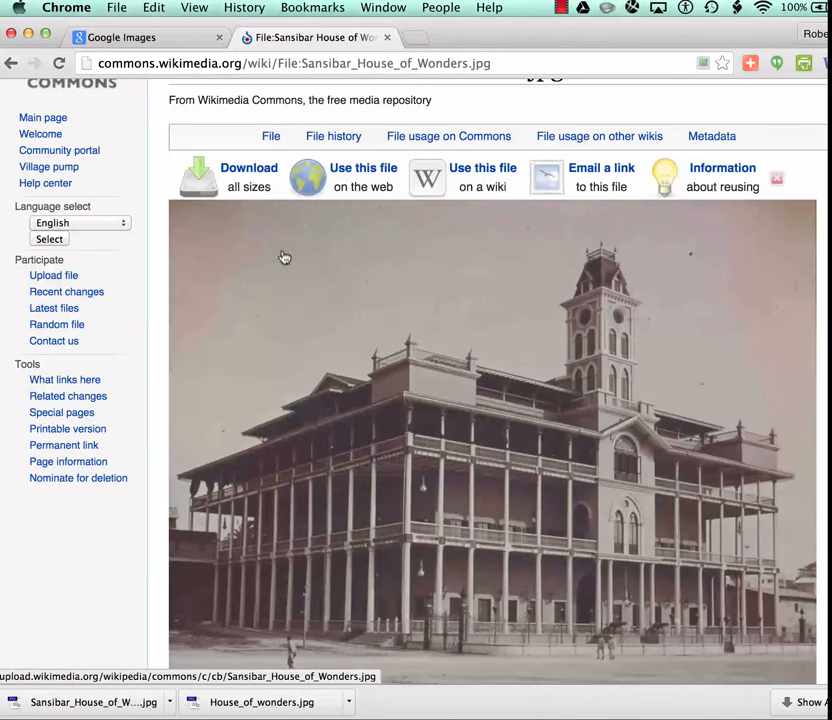
click(364, 177)
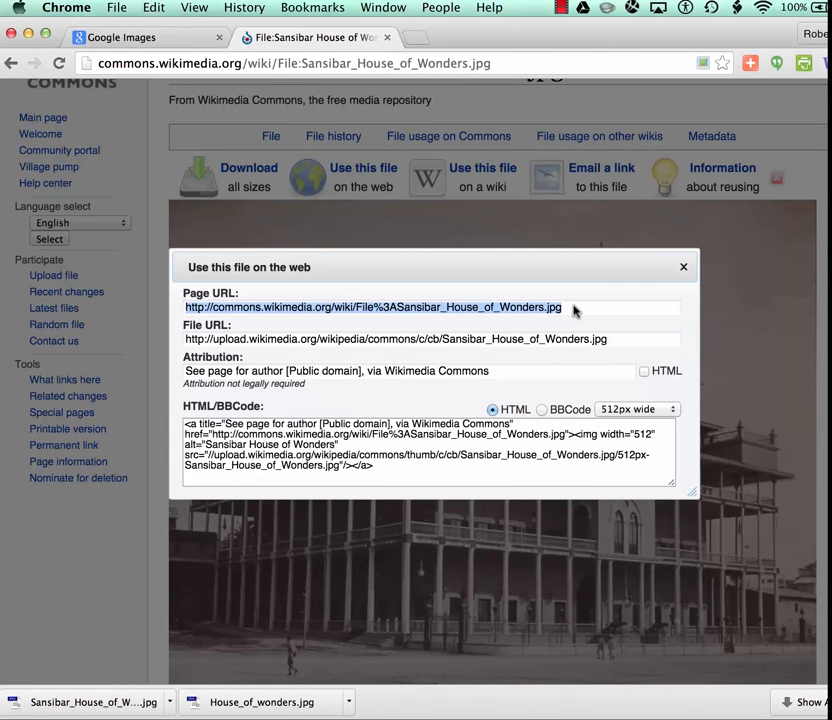
mouse_move(619, 298)
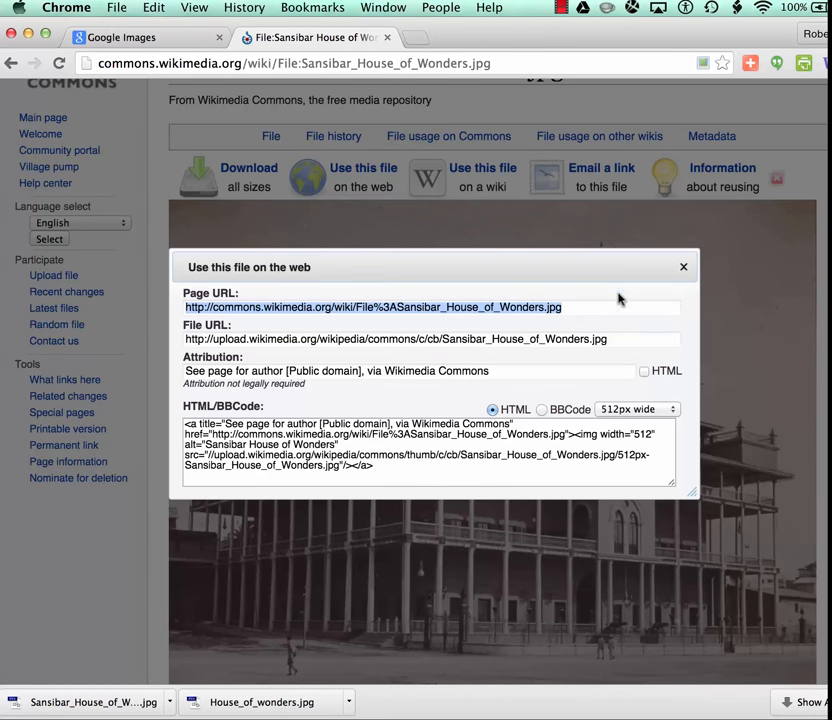
mouse_move(622, 323)
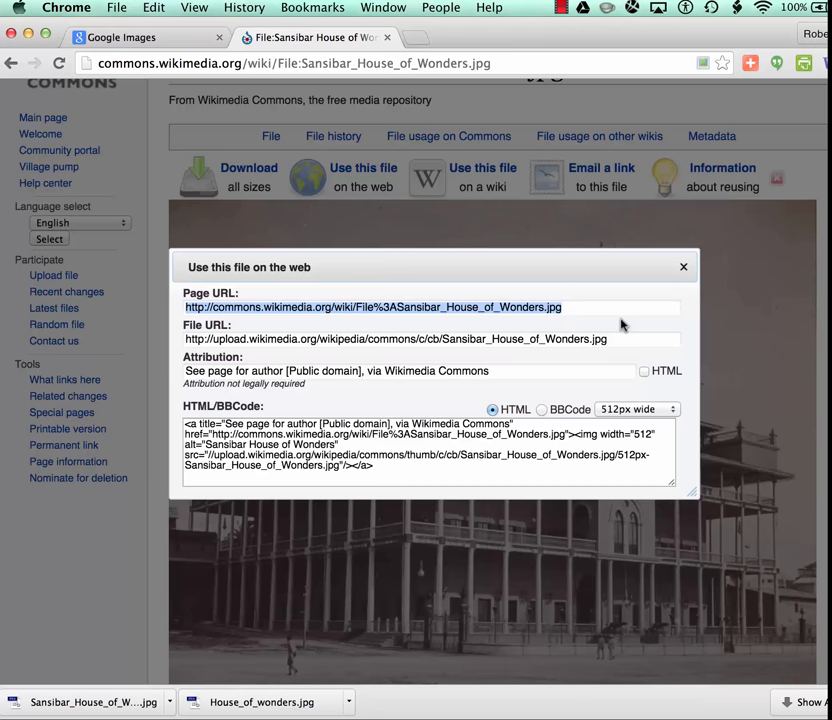
Open the Sansibar photo thumbnail in Picasa with Adobe Photoshop CS6.
key(cmd+tab)
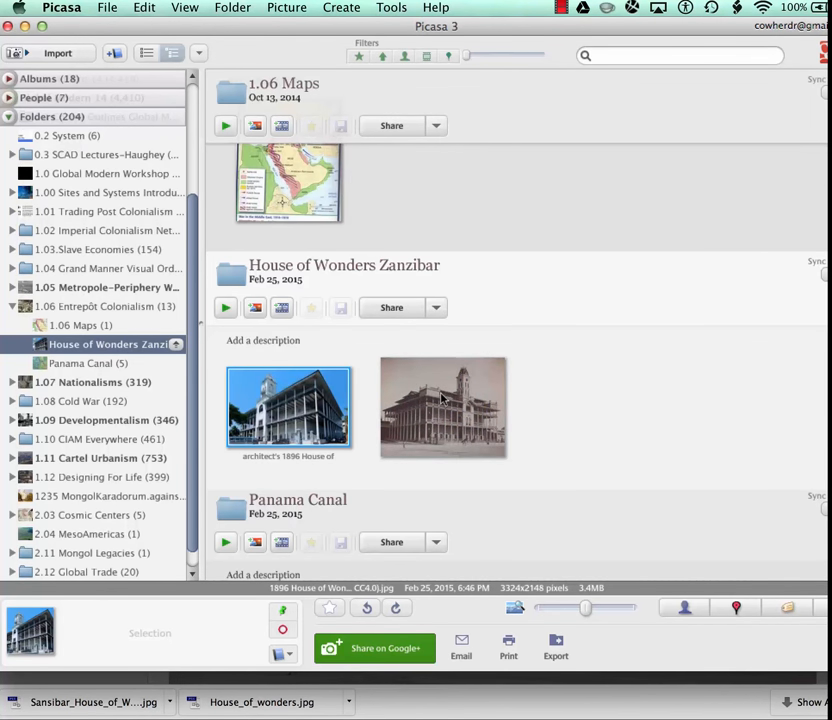
mouse_move(445, 405)
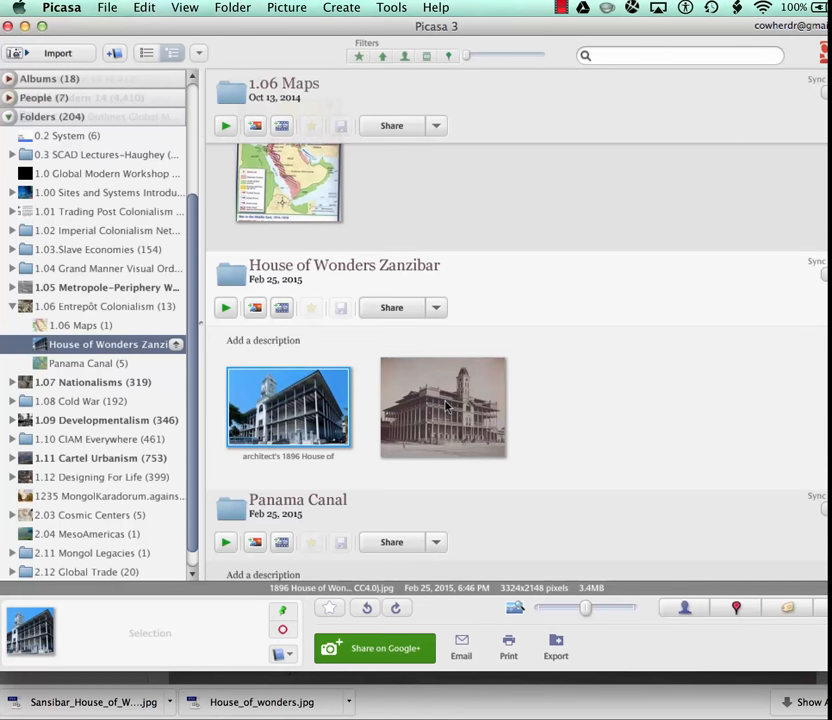
right_click(442, 405)
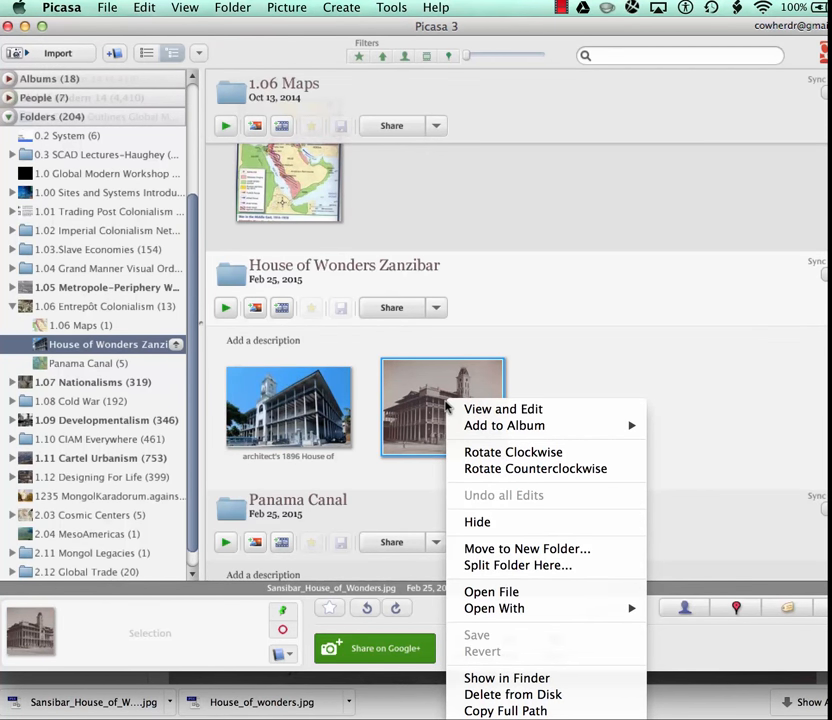
mouse_move(491, 591)
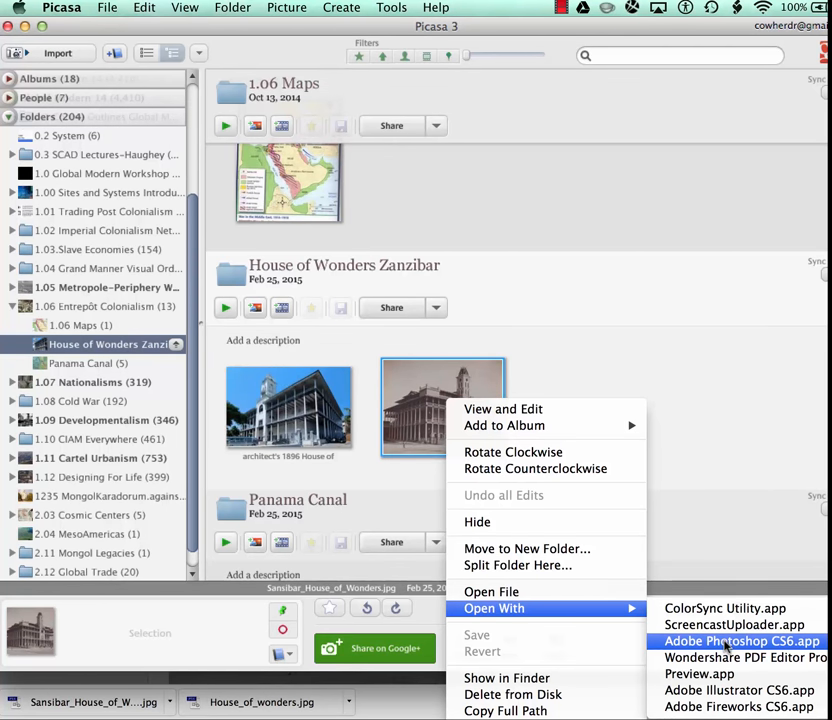
click(729, 638)
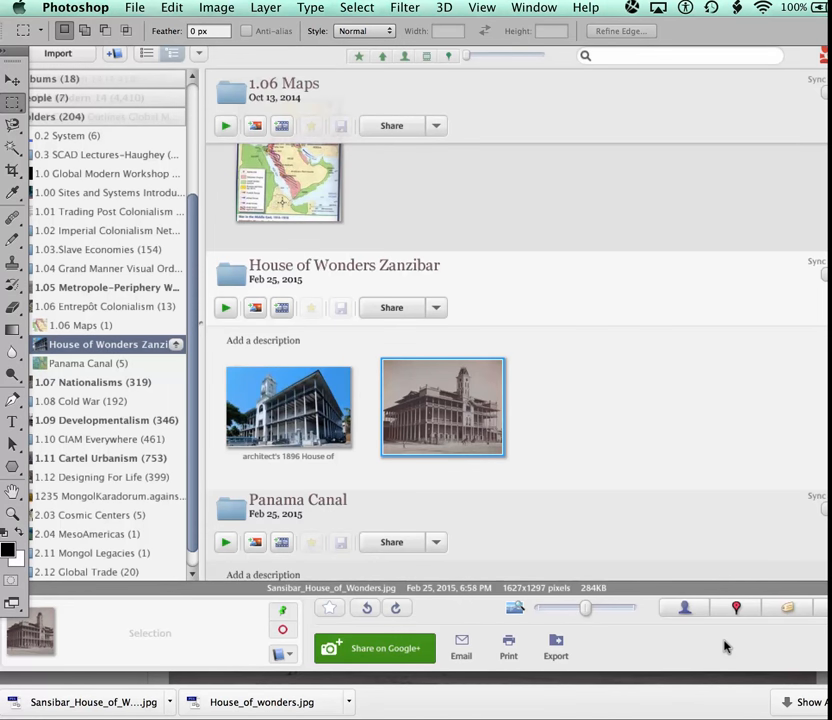
Open Sansibar_House_of_Wonders.jpg in Photoshop and go to File > File Info.
double_click(442, 406)
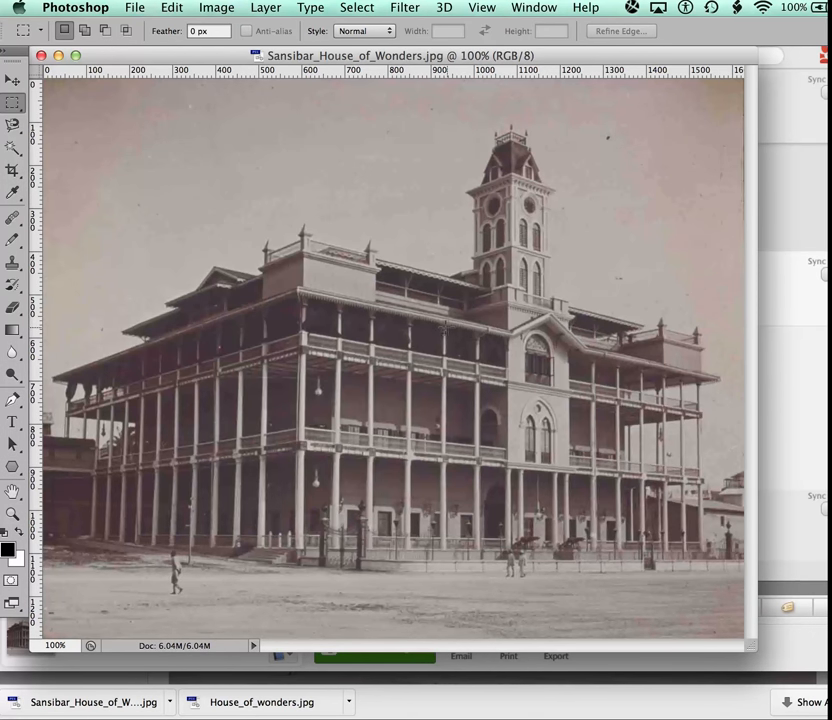
mouse_move(218, 213)
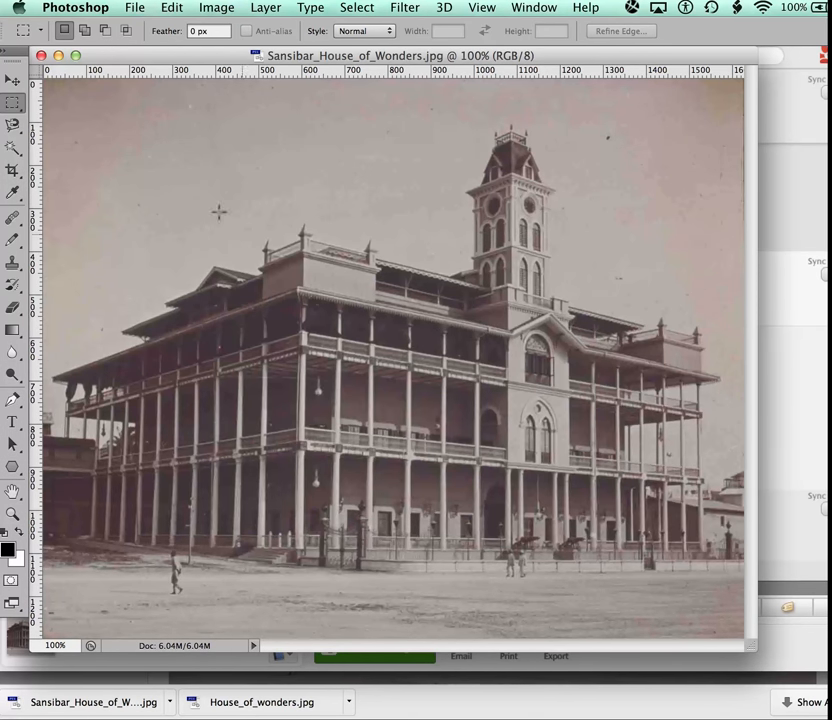
click(134, 6)
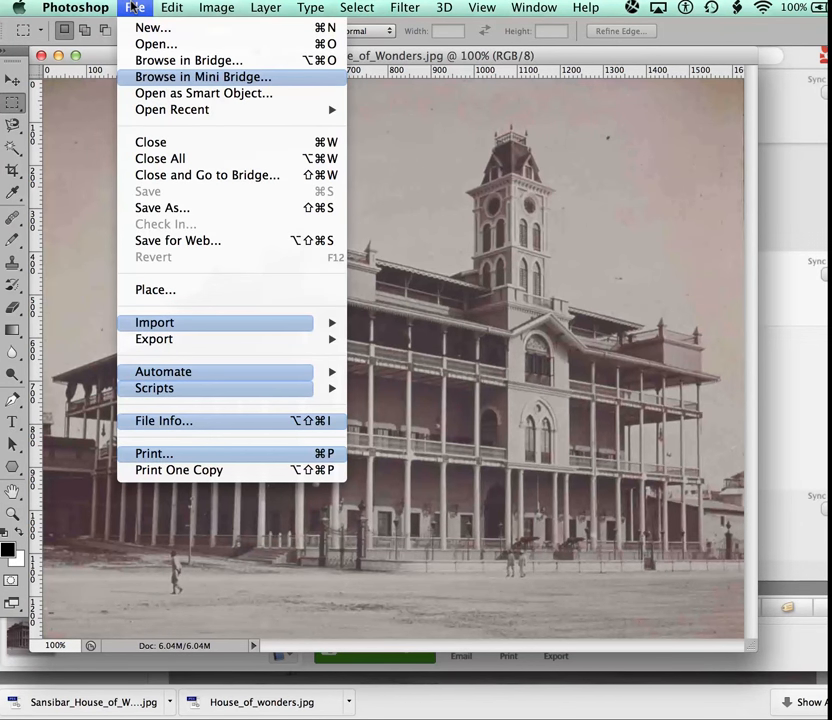
mouse_move(163, 421)
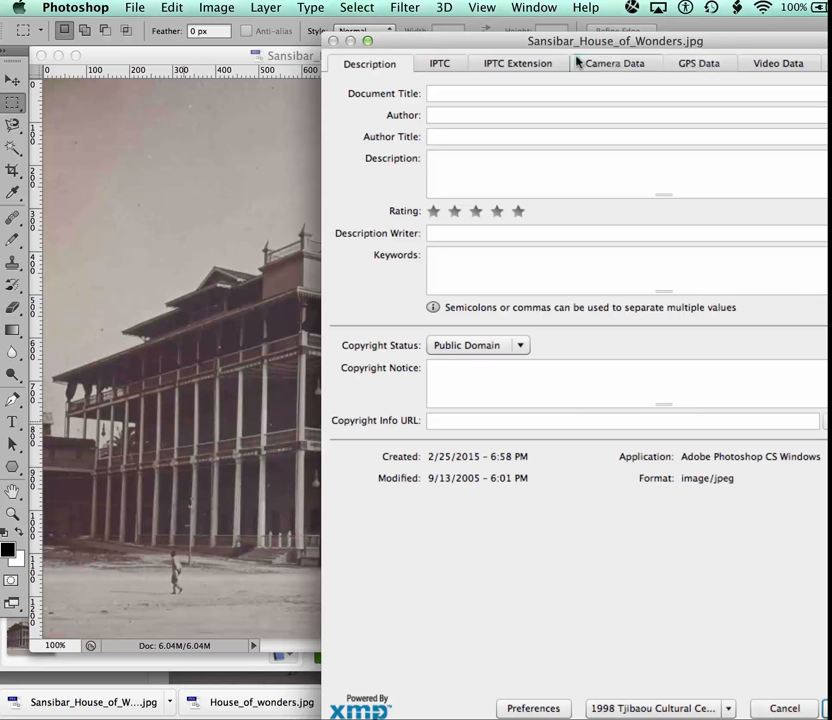
click(438, 63)
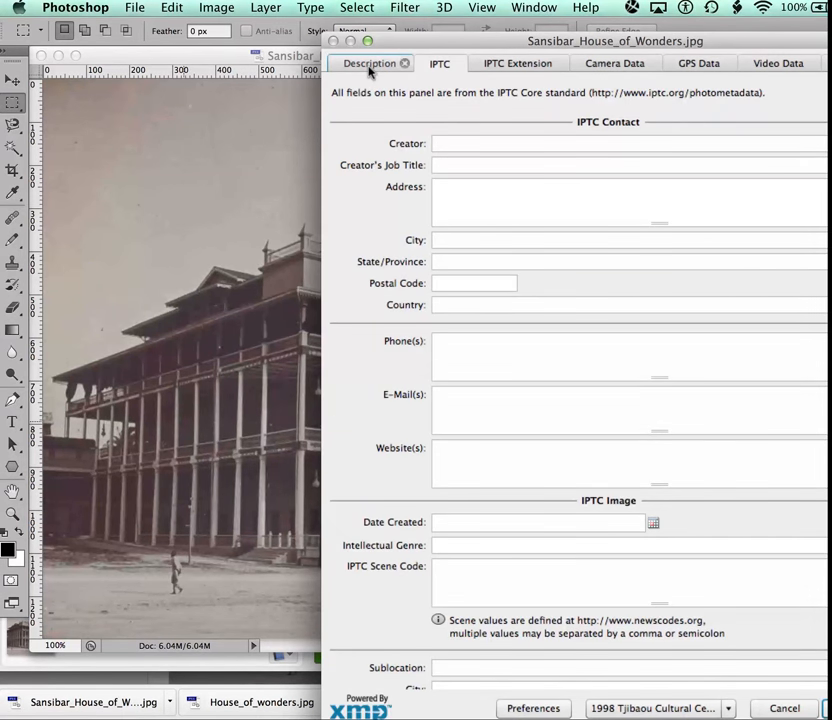
click(373, 63)
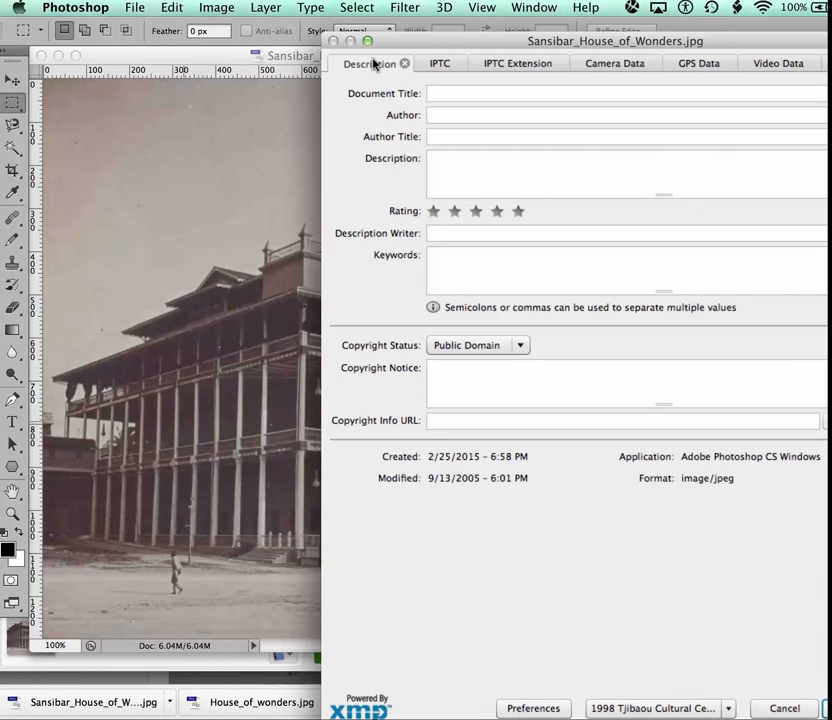
mouse_move(492, 76)
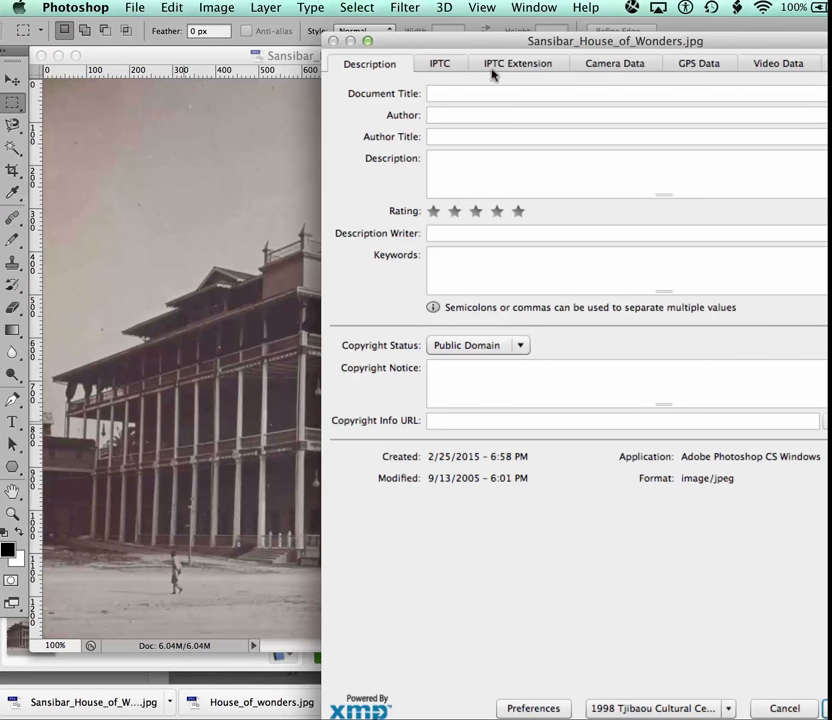
mouse_move(403, 350)
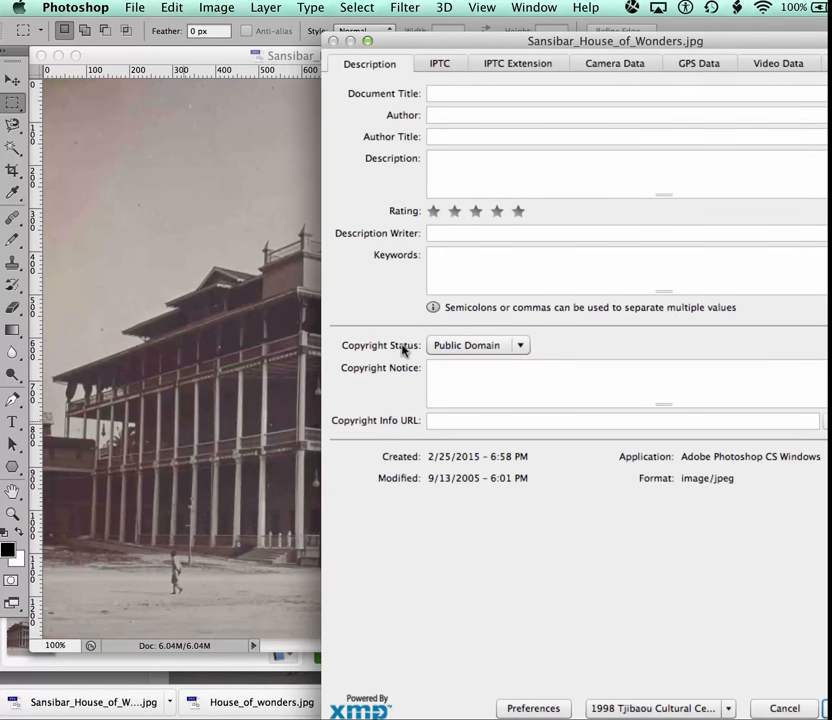
mouse_move(593, 282)
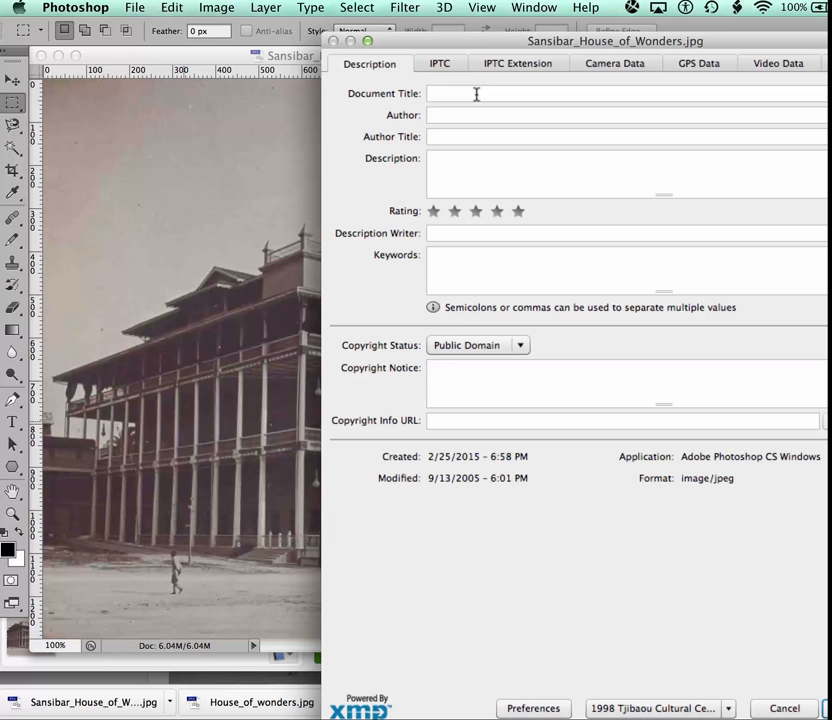
click(490, 420)
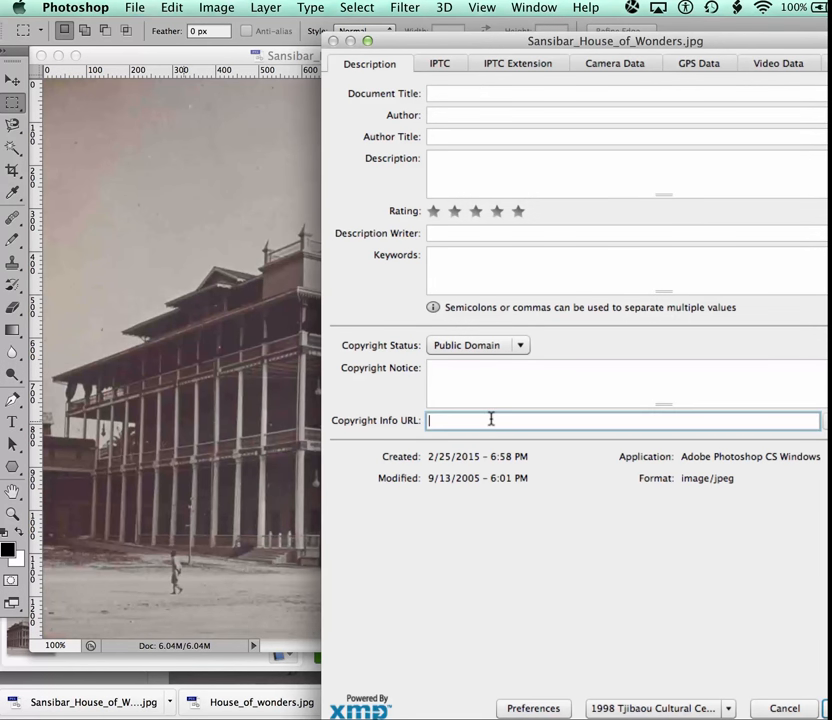
text(http://commons.wikimedia.org/wiki/File%3ASansibar_House_of_Wonders.jpg)
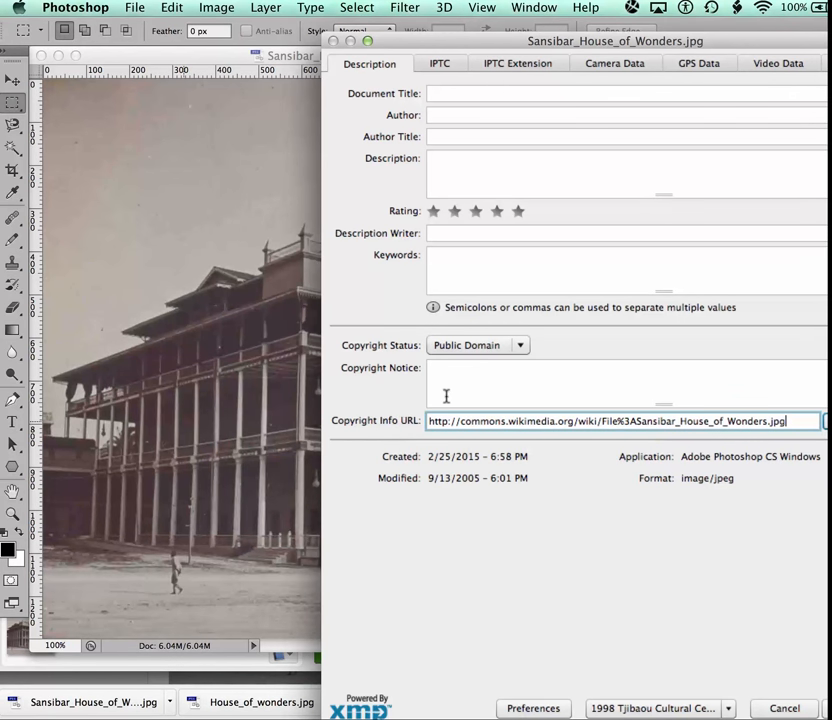
mouse_move(724, 382)
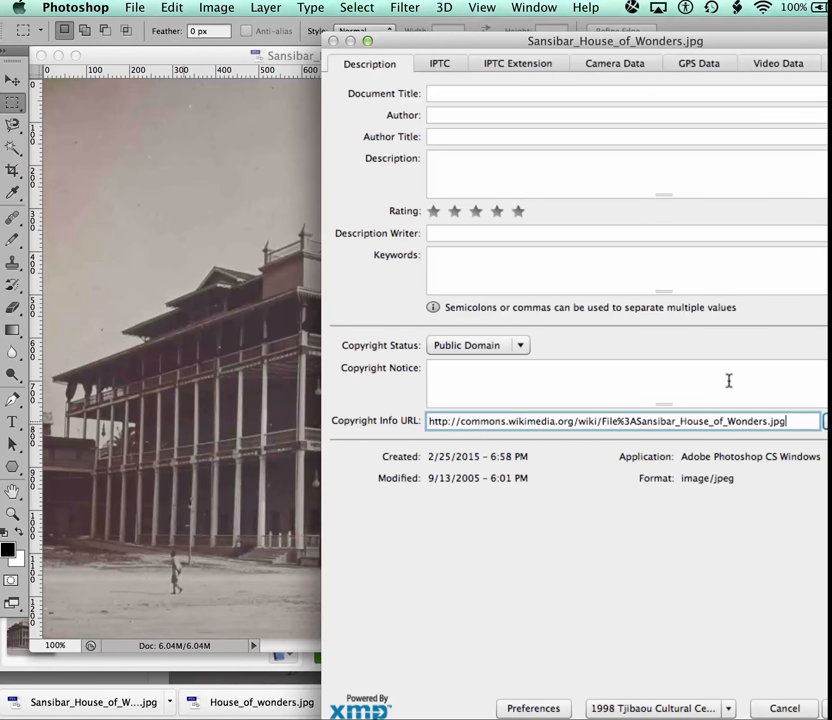
key(Cmd+Tab)
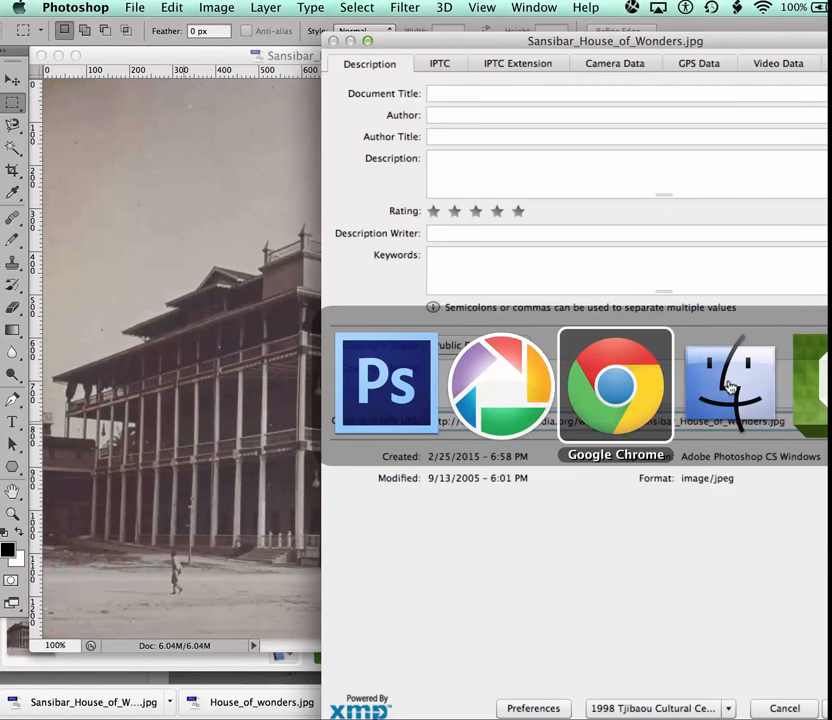
Select the full Attribution line in the browser's web-use dialog.
click(615, 382)
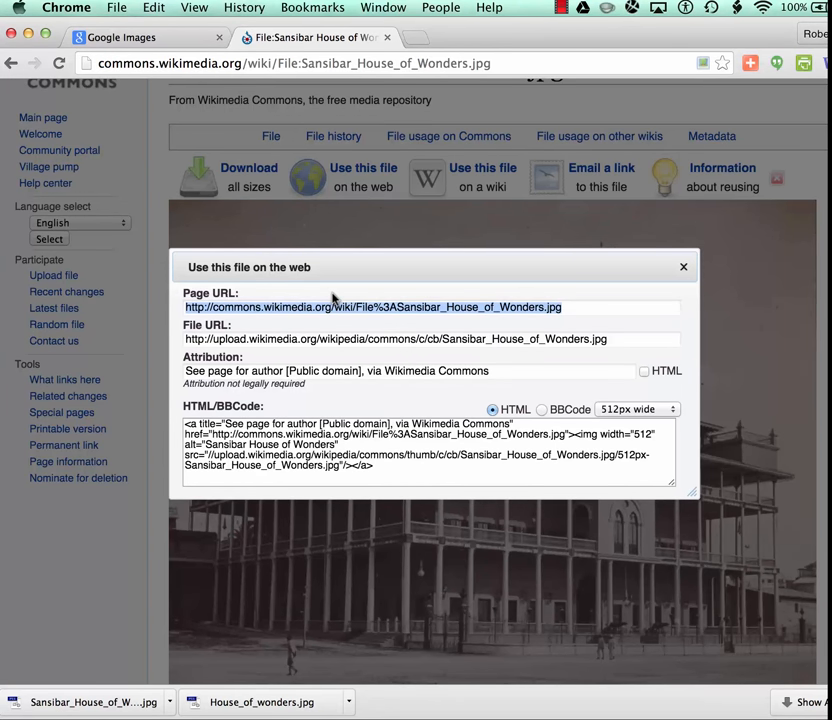
mouse_move(366, 370)
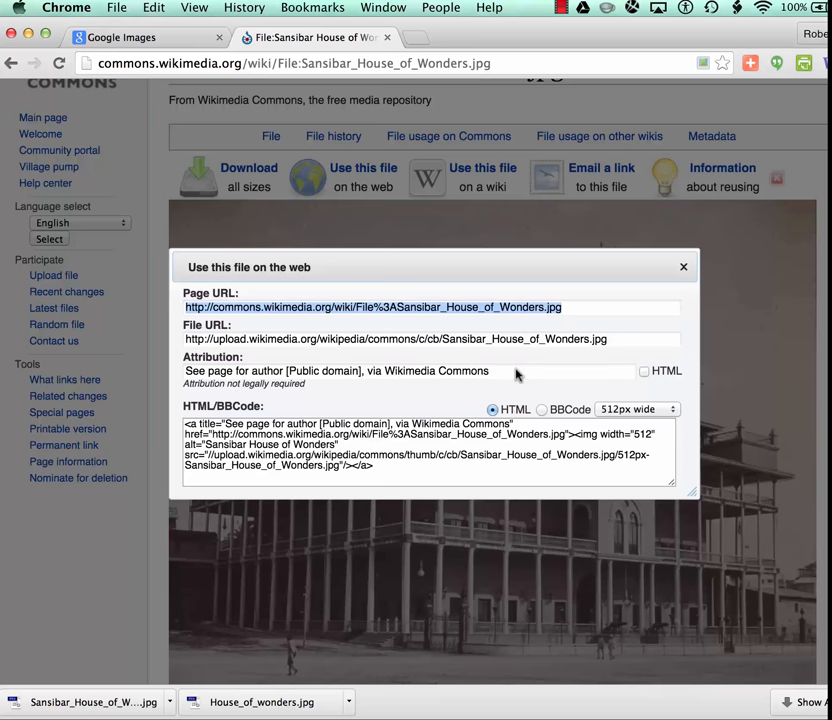
triple_click(337, 371)
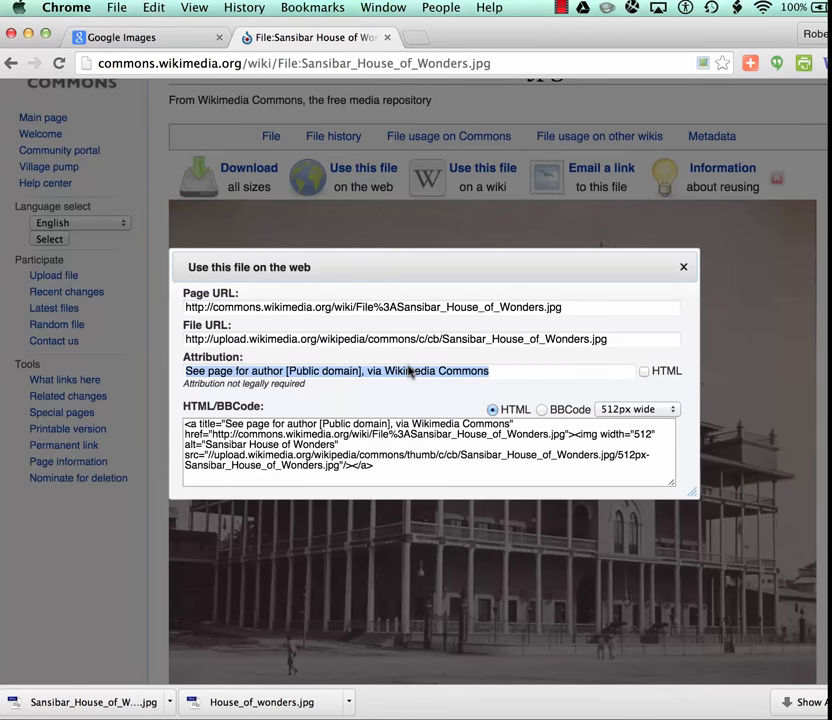
mouse_move(545, 387)
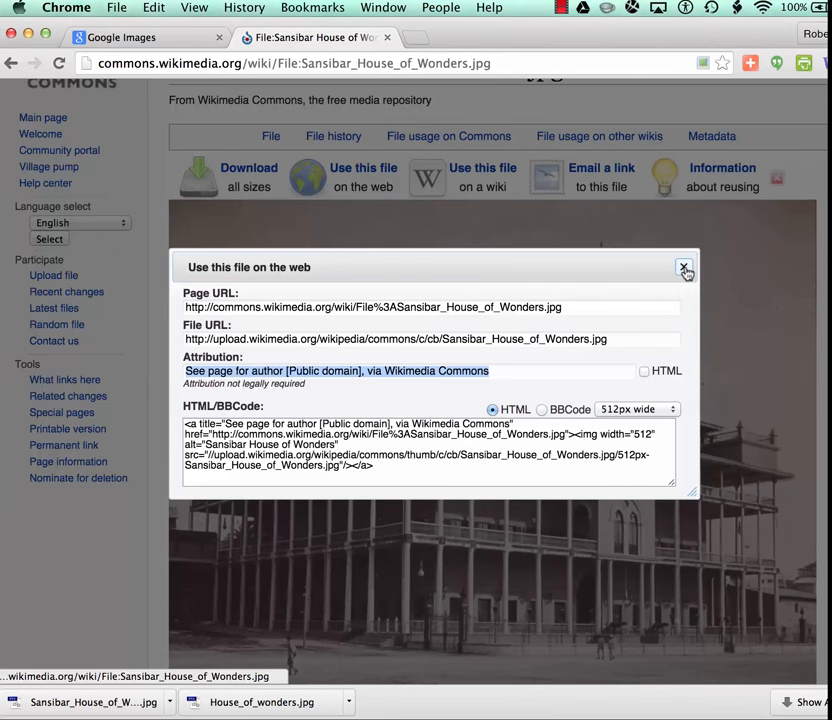
Close the web-use dialog and scroll through the file's Summary and Licensing sections.
click(684, 271)
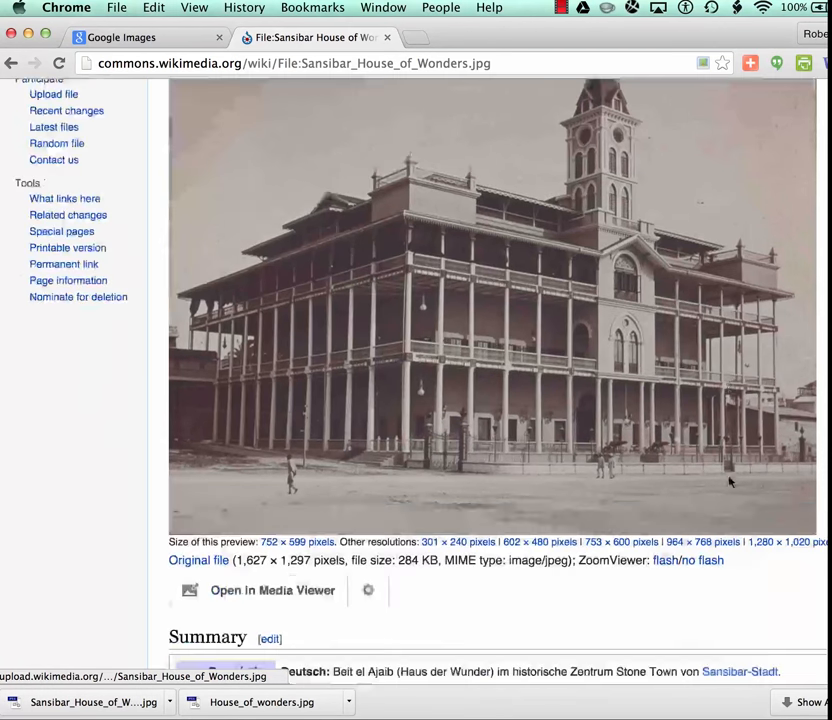
scroll(down, 3)
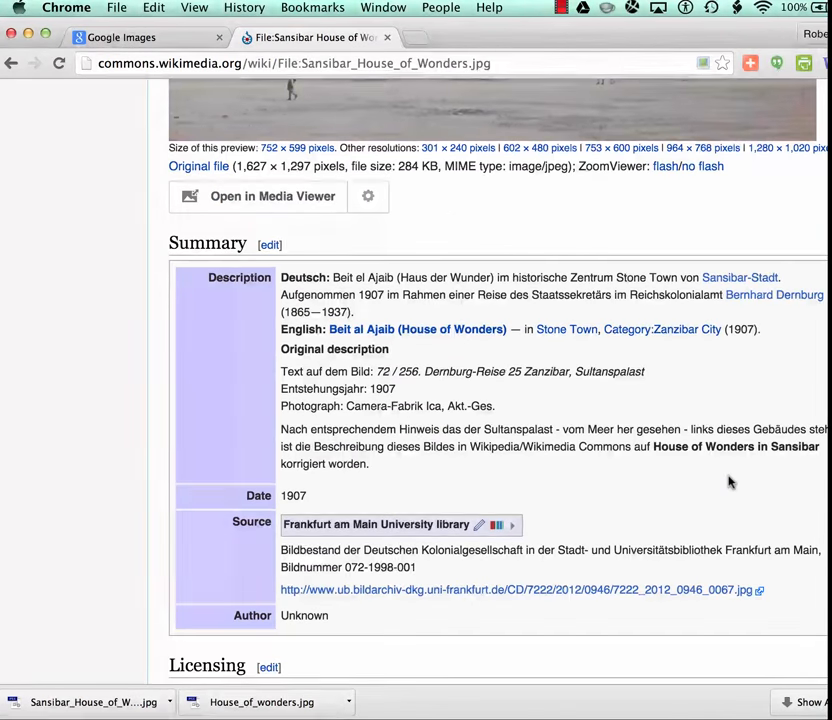
scroll(down, 3)
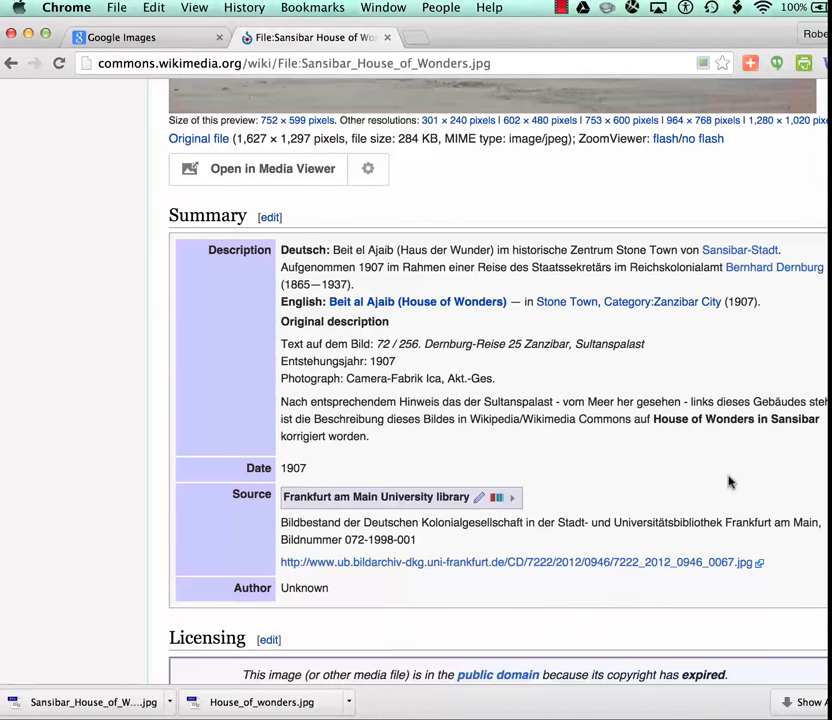
scroll(down, 3)
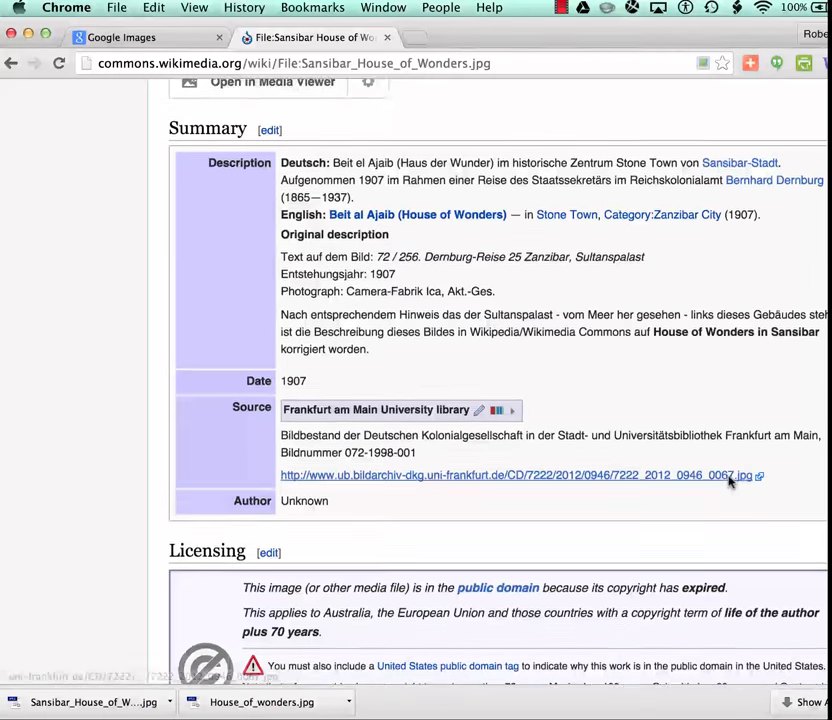
scroll(down, 3)
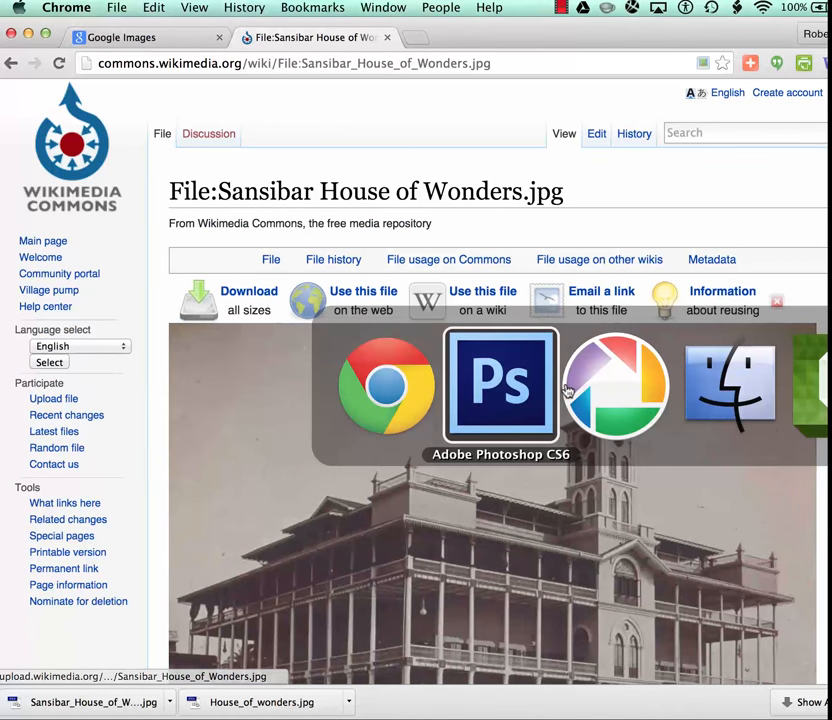
Set Copyright Notice to 'See page for author [Public domain], via Wikimedia Commons', status Public Domain.
click(500, 385)
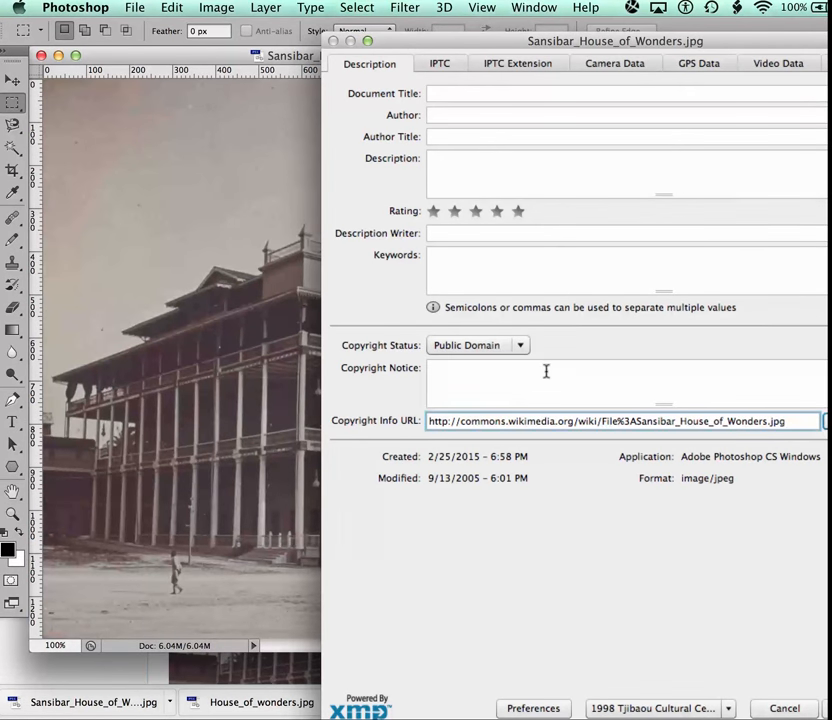
text(See page for author [Public domain], via Wikimedia Commons)
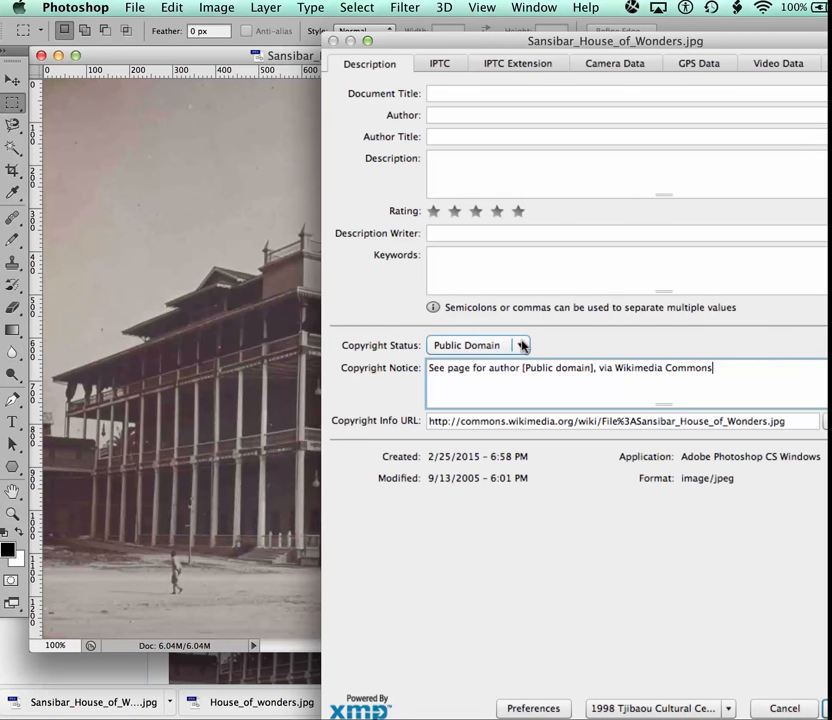
click(521, 345)
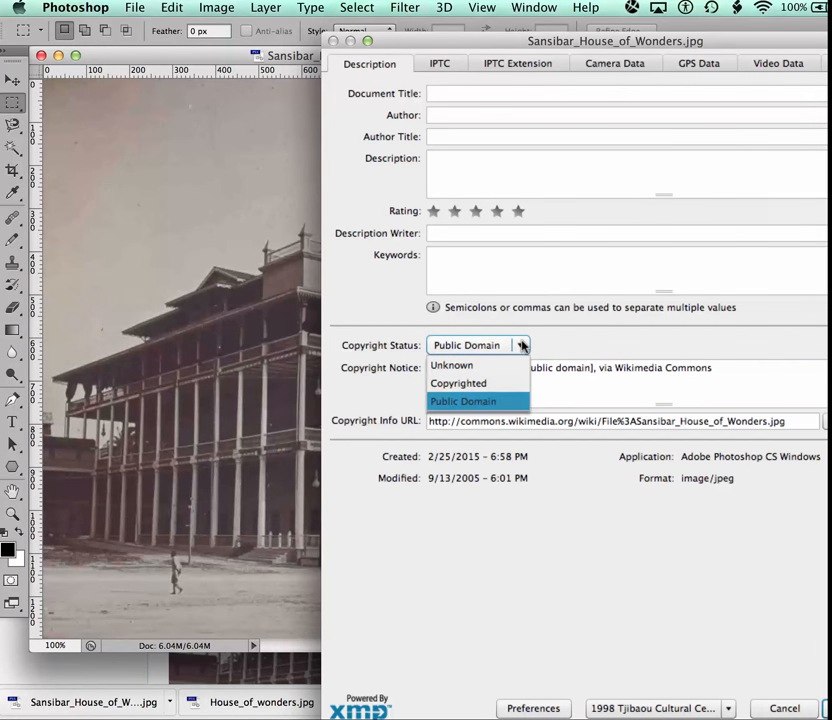
mouse_move(479, 366)
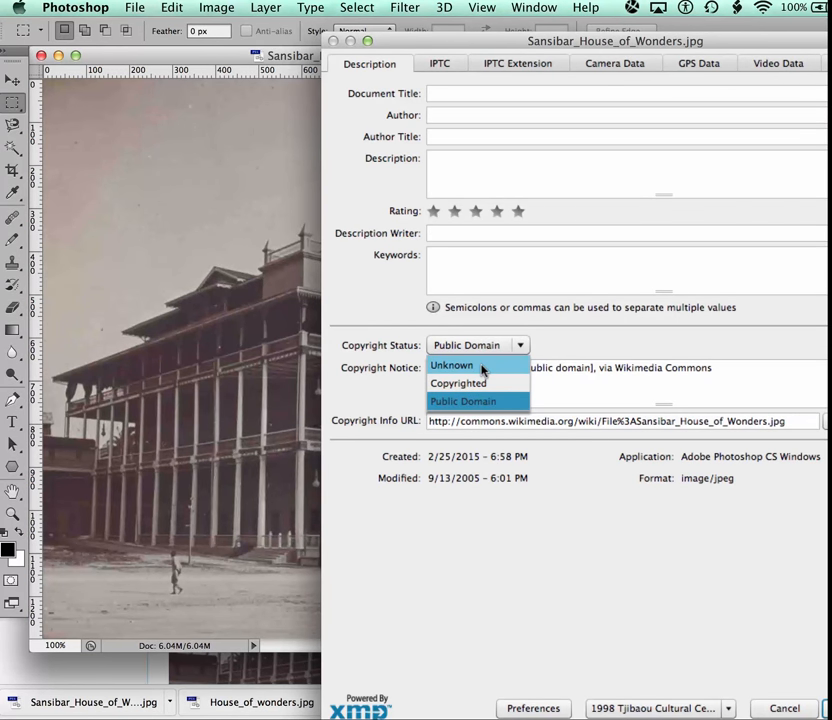
mouse_move(477, 383)
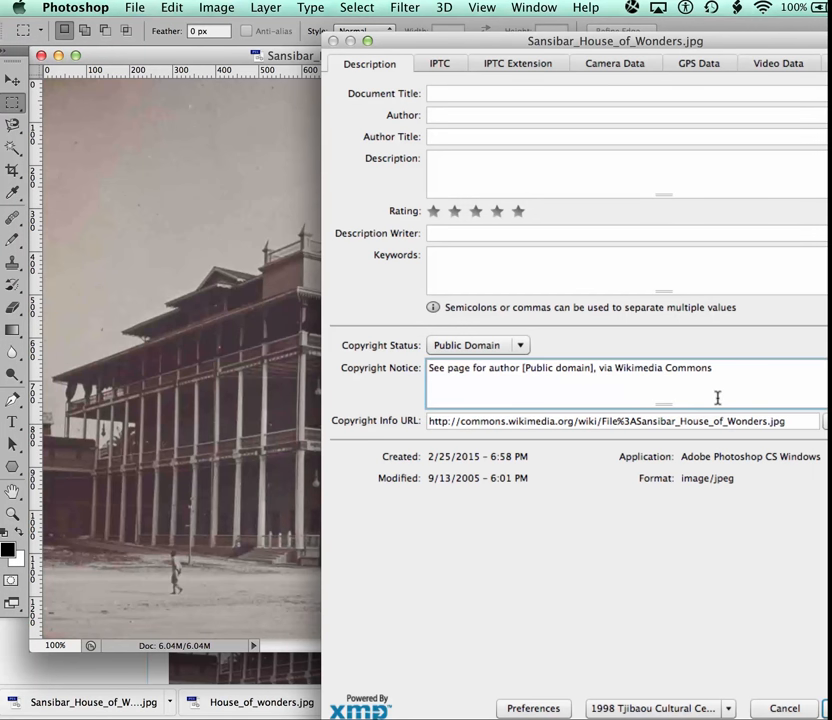
mouse_move(710, 384)
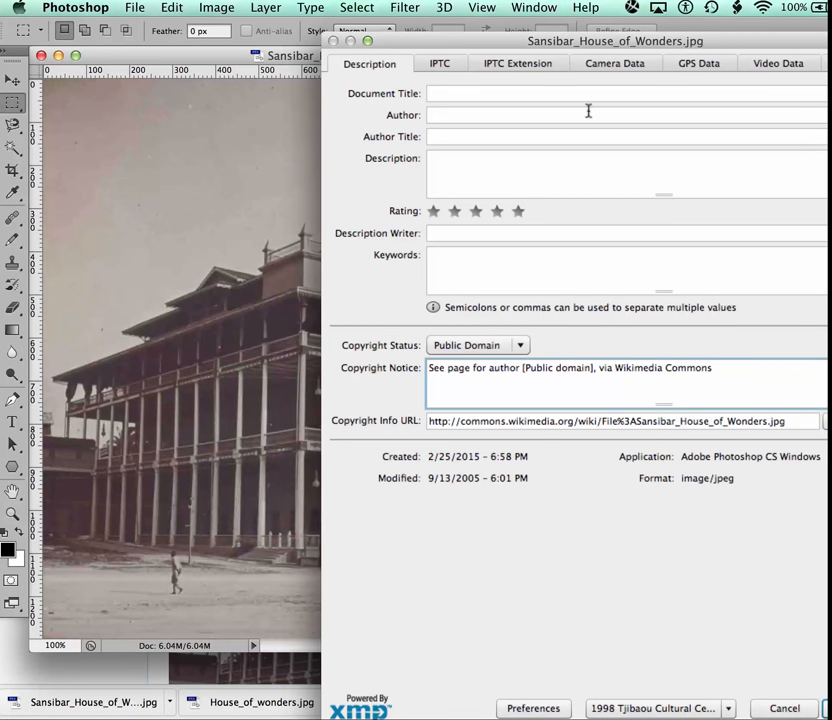
Begin the Document Title field, typing '(P'.
click(553, 93)
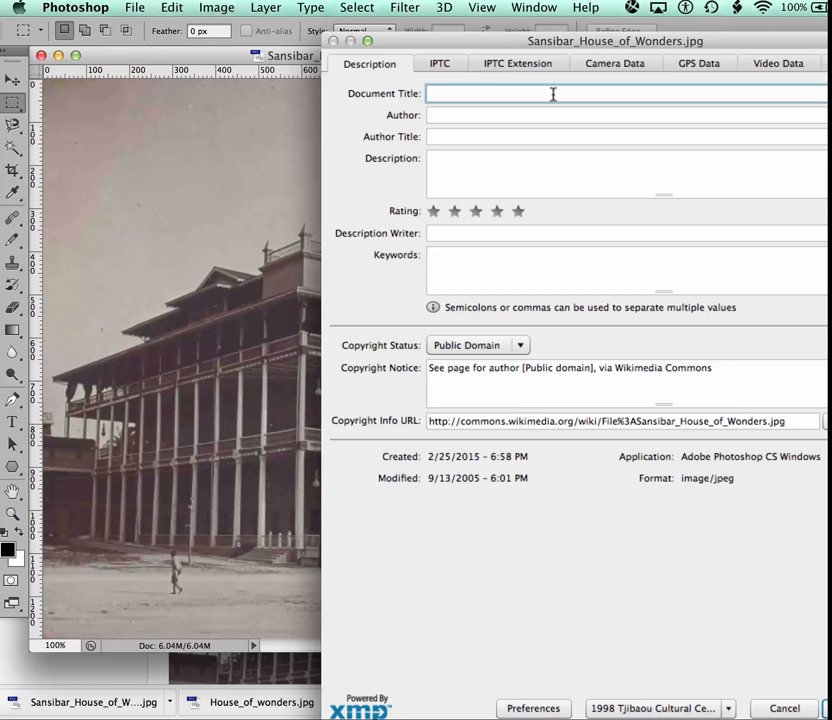
text(()
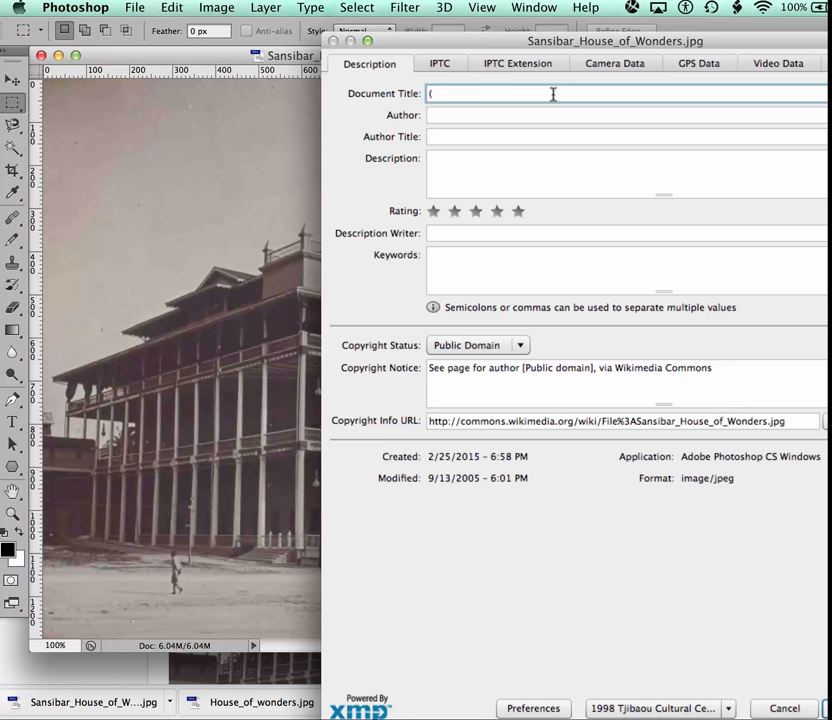
text(P)
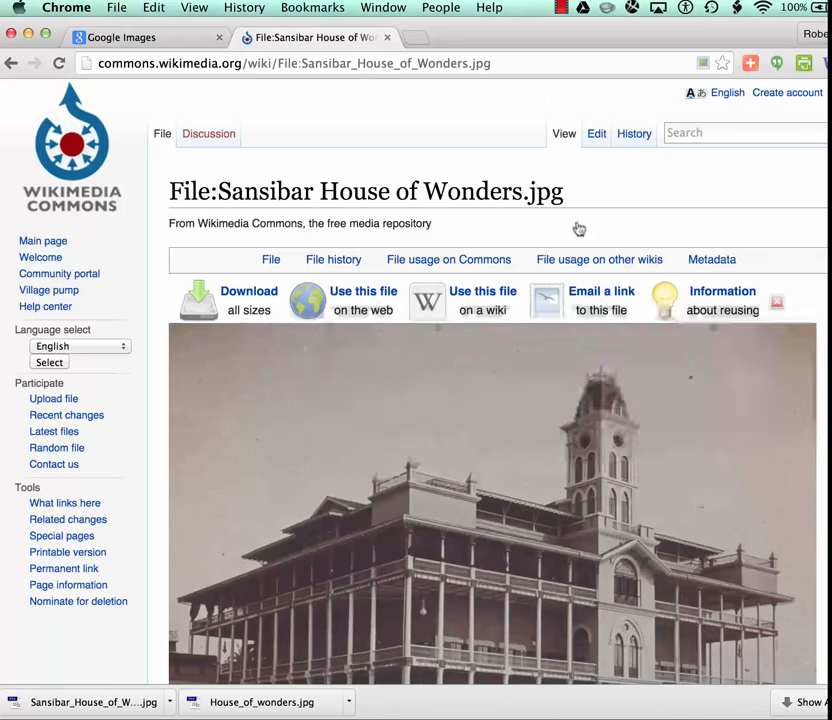
scroll(down, 3)
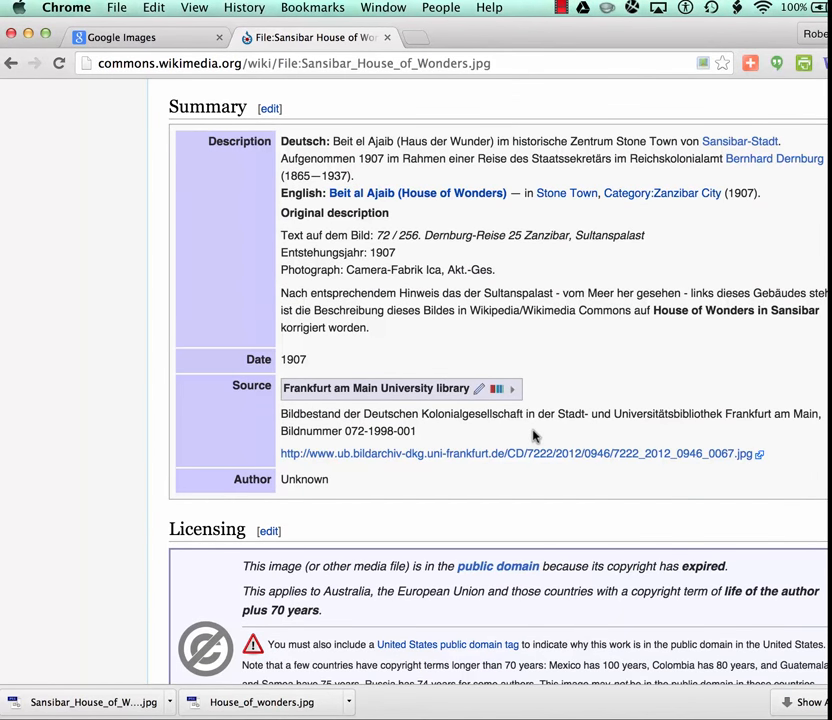
scroll(down, 3)
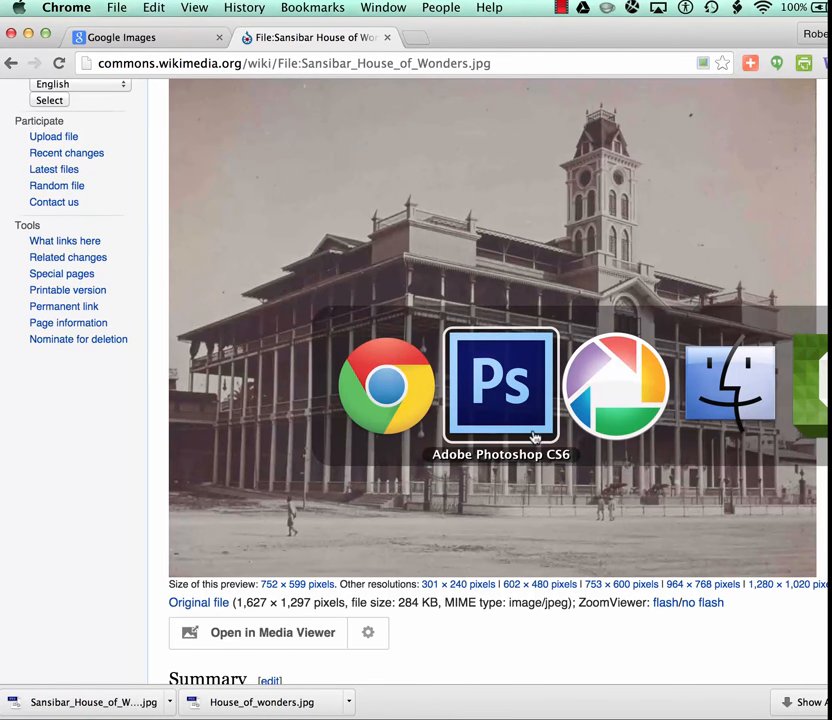
Back in Photoshop, type '1907 House of Wonders, Zanzibar, architect (PD)' as the Document Title.
click(500, 385)
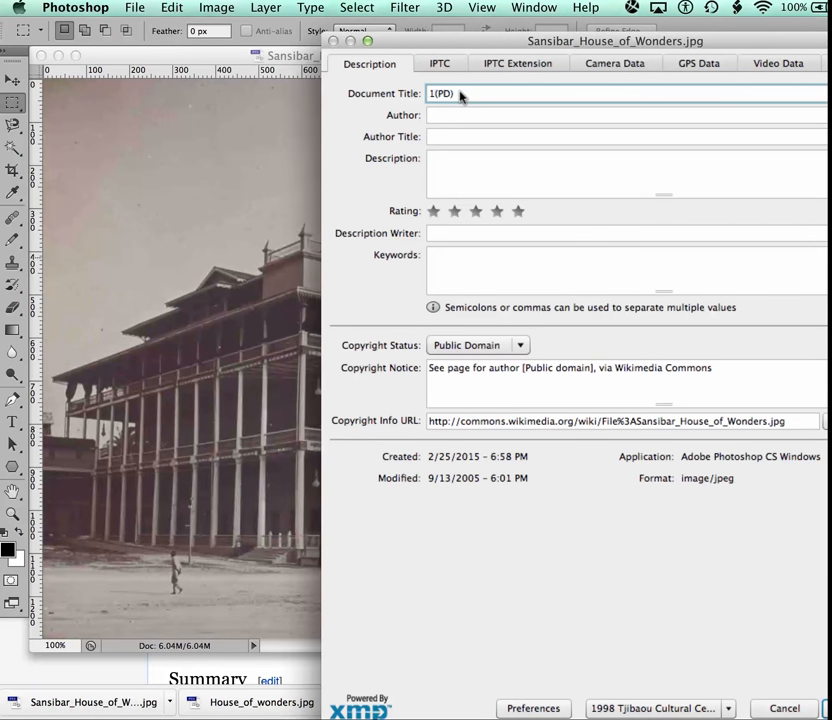
text(1907 (PD))
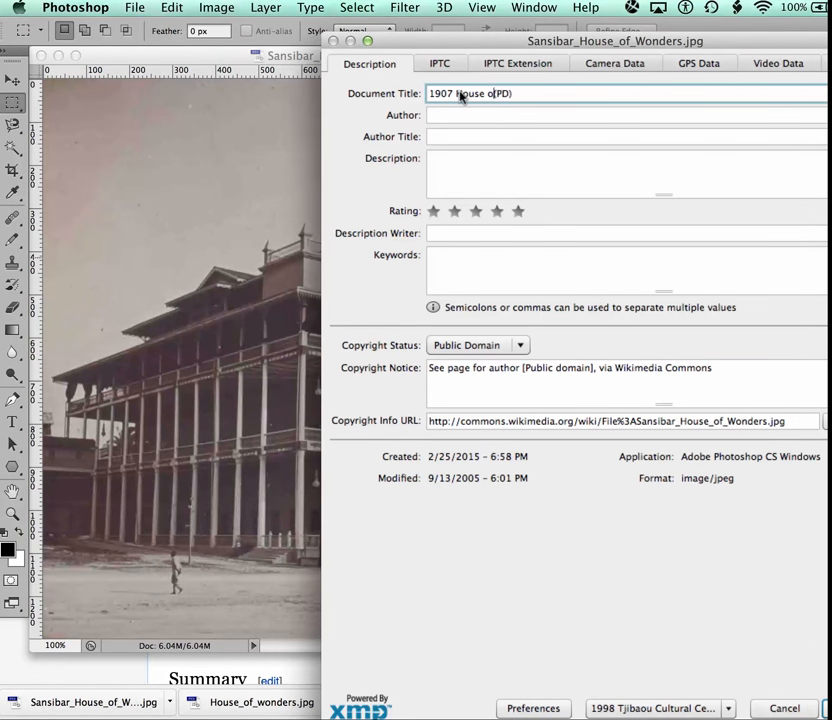
text(Wonders)
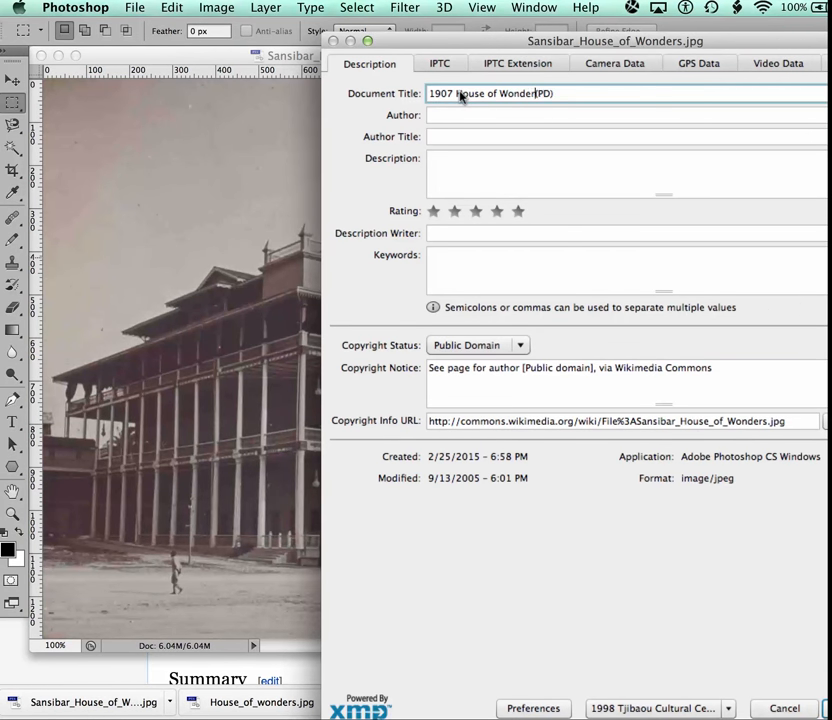
text(, Zanzibar,)
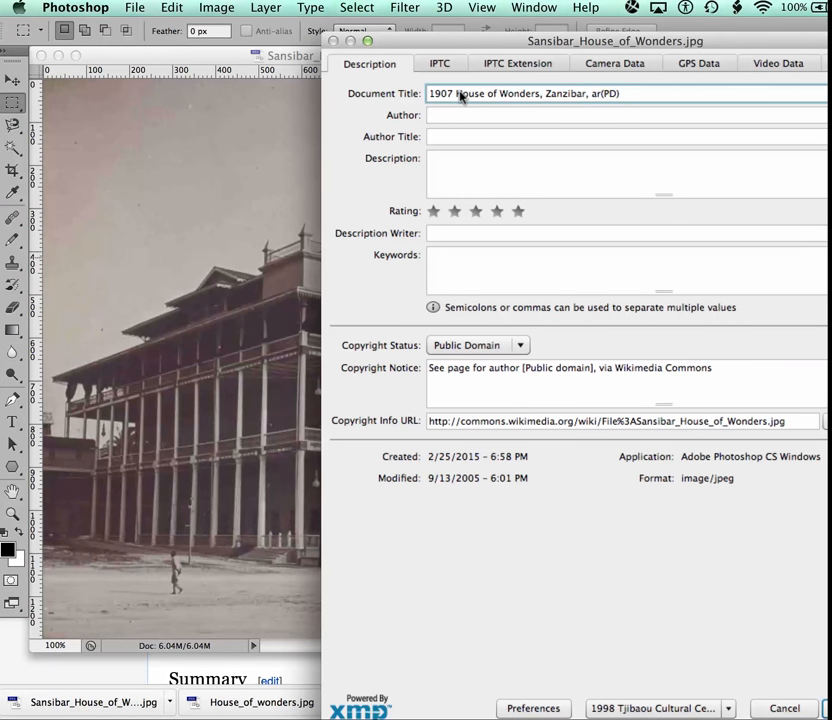
text(architect)
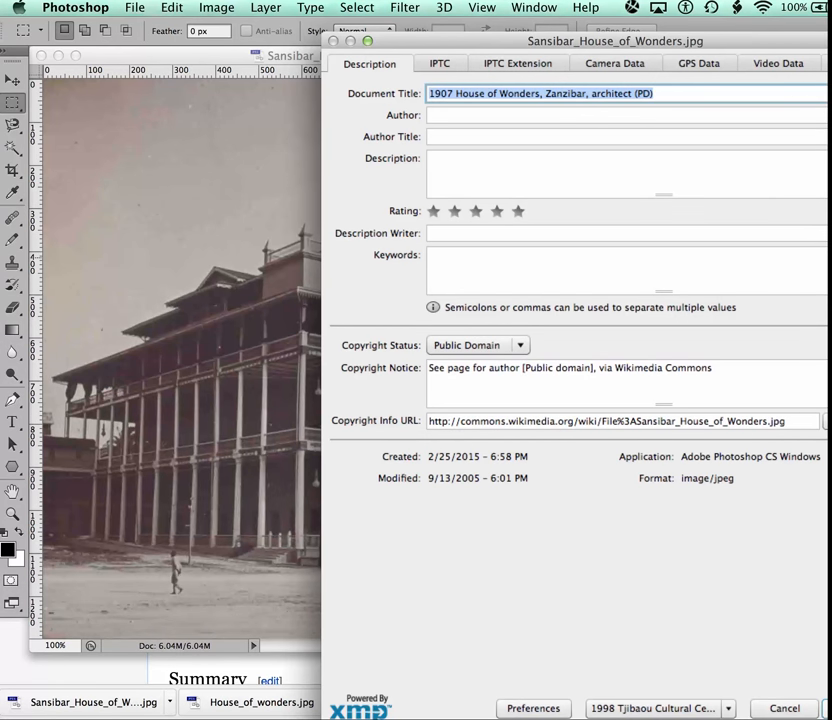
Apply the File Info changes and close the photo, saving it.
click(785, 701)
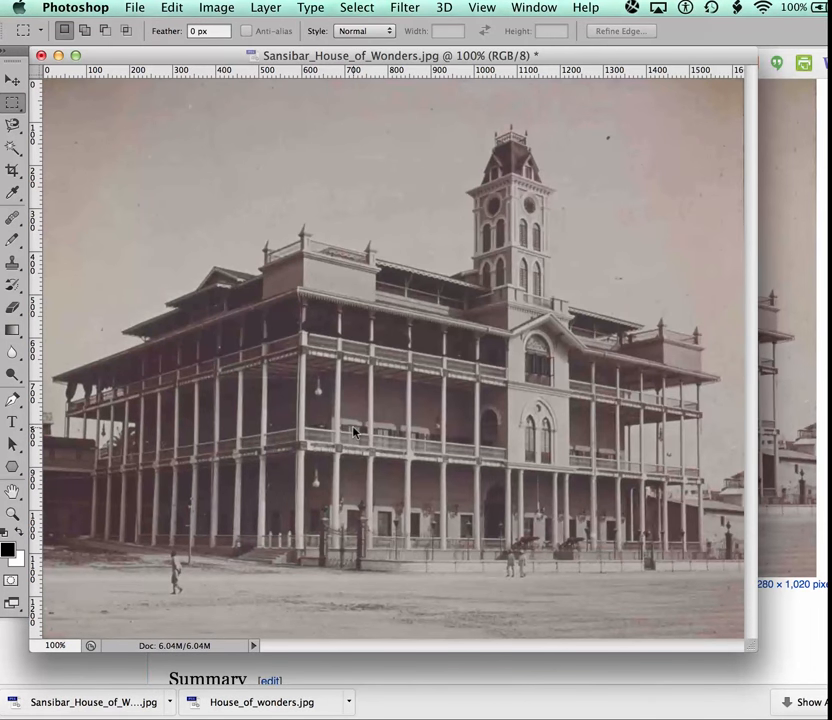
click(55, 55)
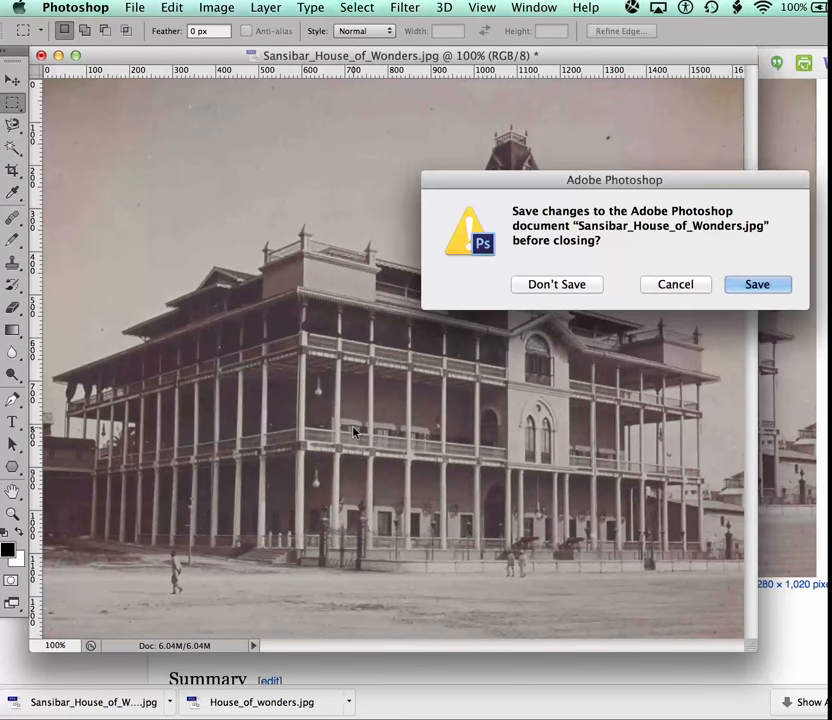
mouse_move(756, 285)
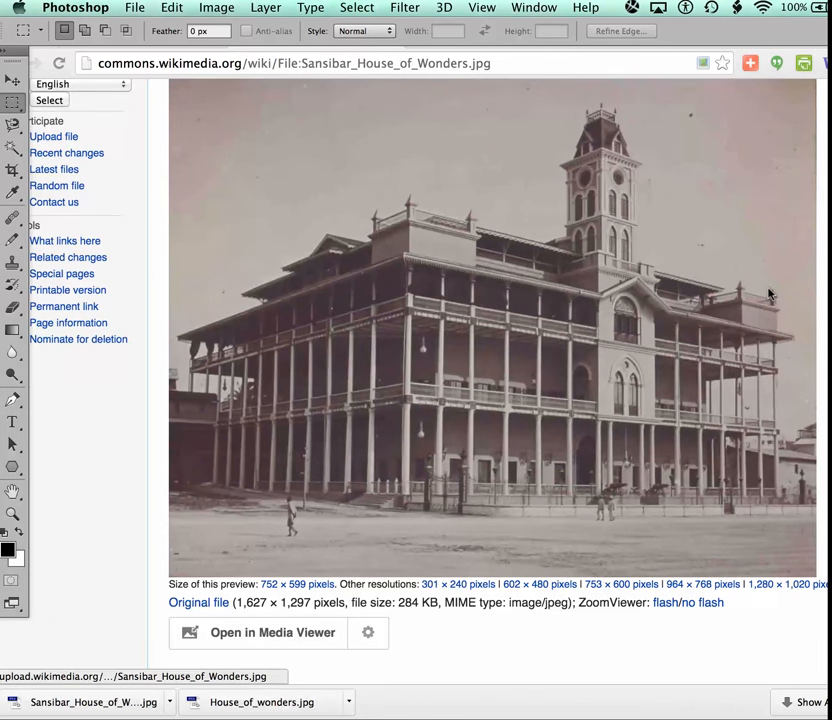
scroll(down, 3)
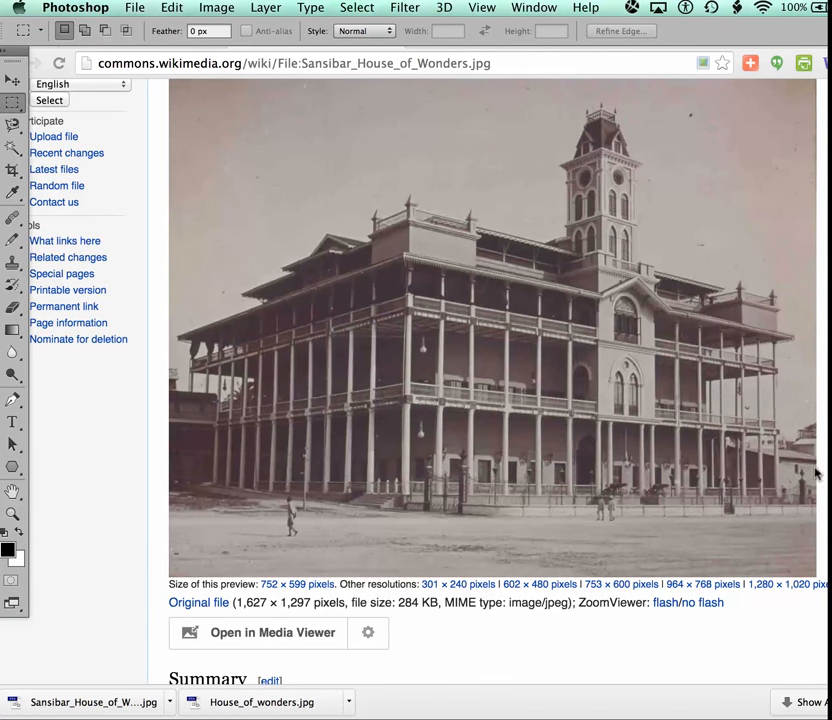
mouse_move(668, 368)
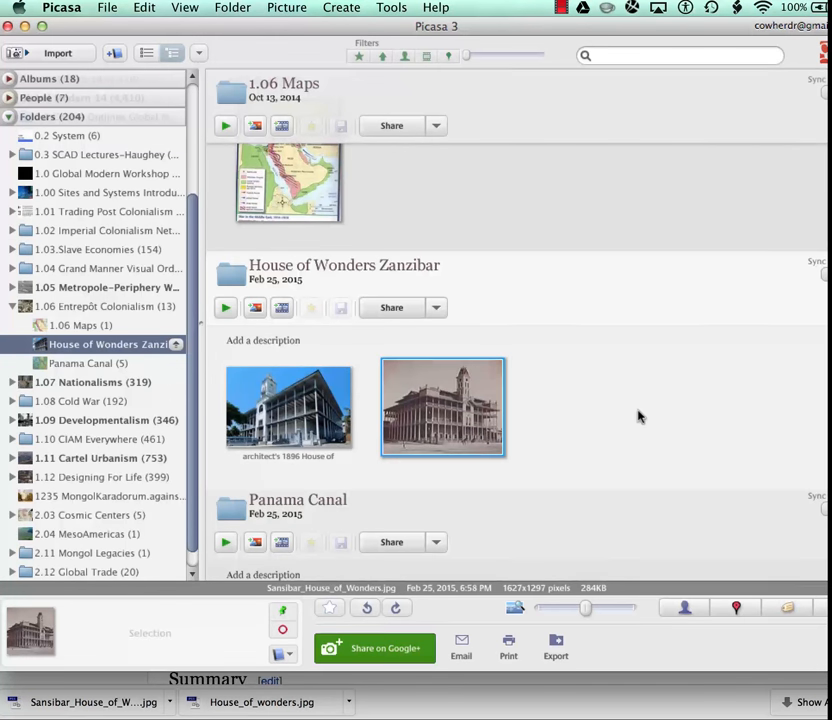
mouse_move(455, 406)
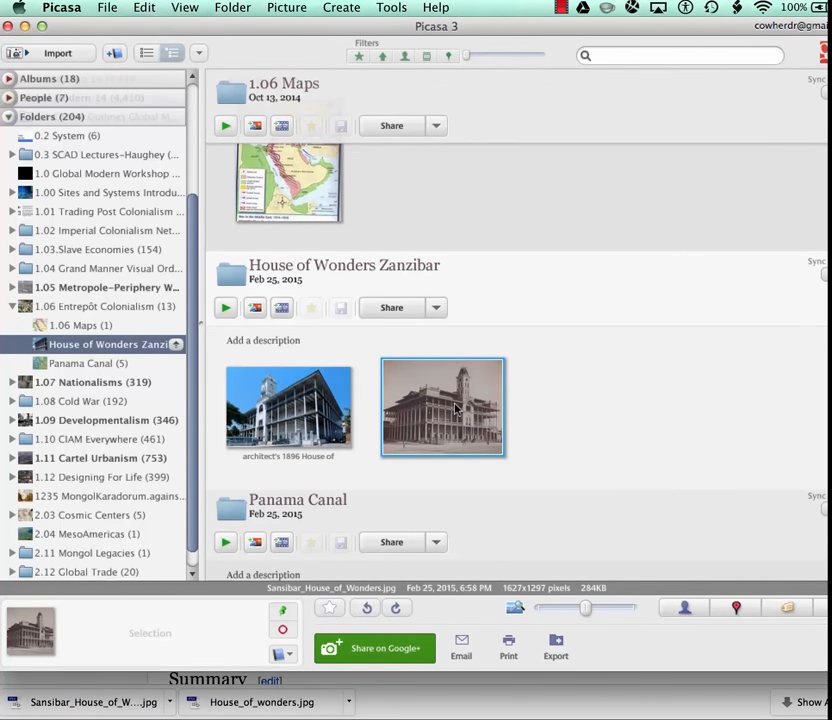
Open the sepia House of Wonders thumbnail in Picasa's single-photo viewer.
double_click(442, 405)
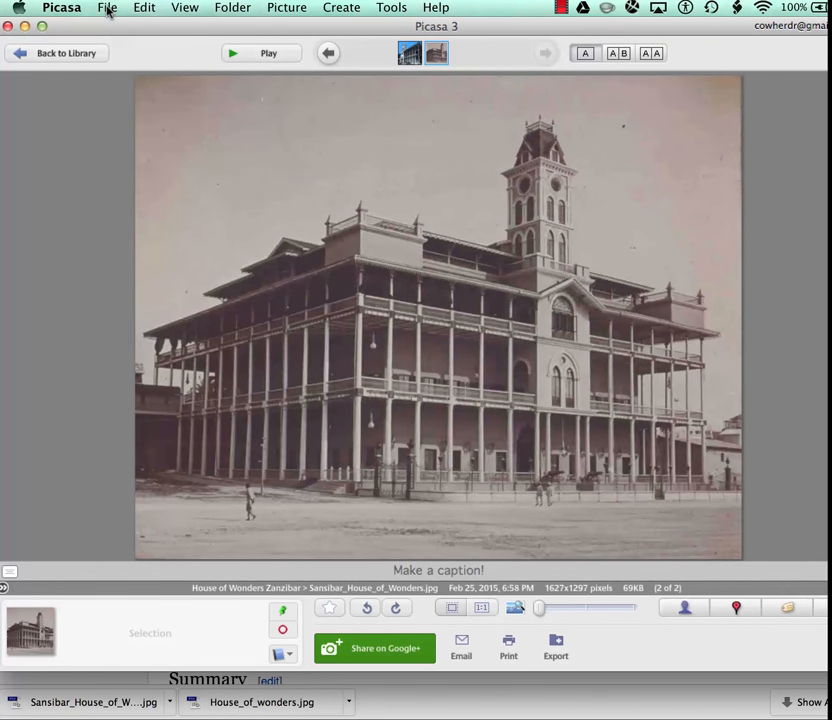
Rename the photo file to '1907 House of Wonders, Zanzibar, architect (PD)'.
click(104, 9)
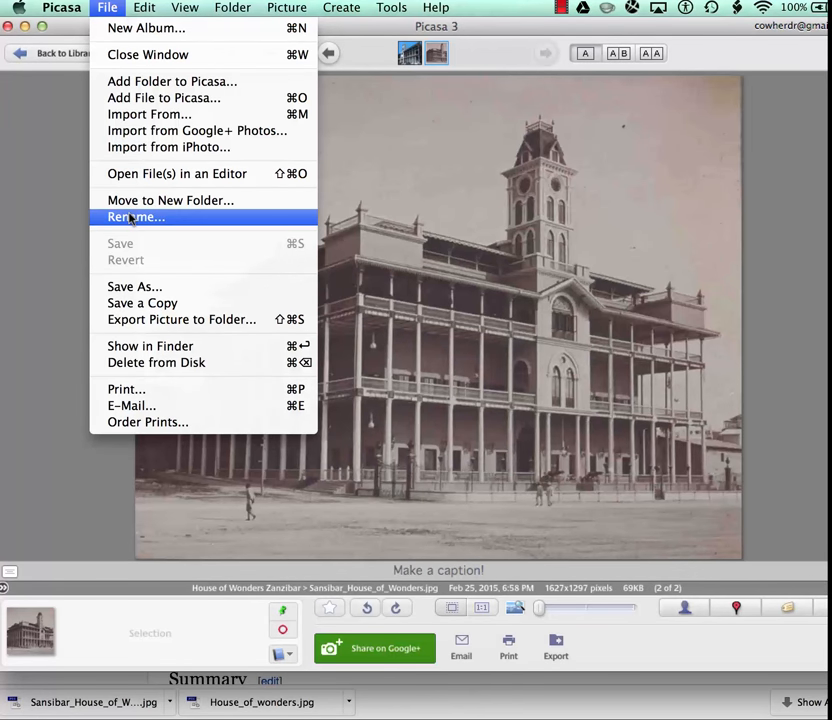
click(135, 217)
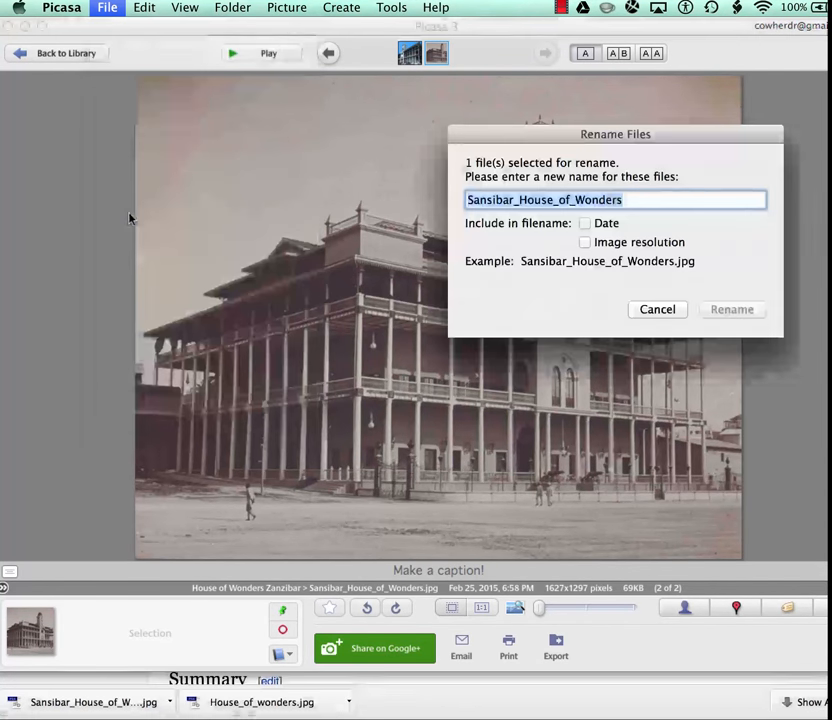
text(1907 House of Wonders, Zanzibar, architect (PD))
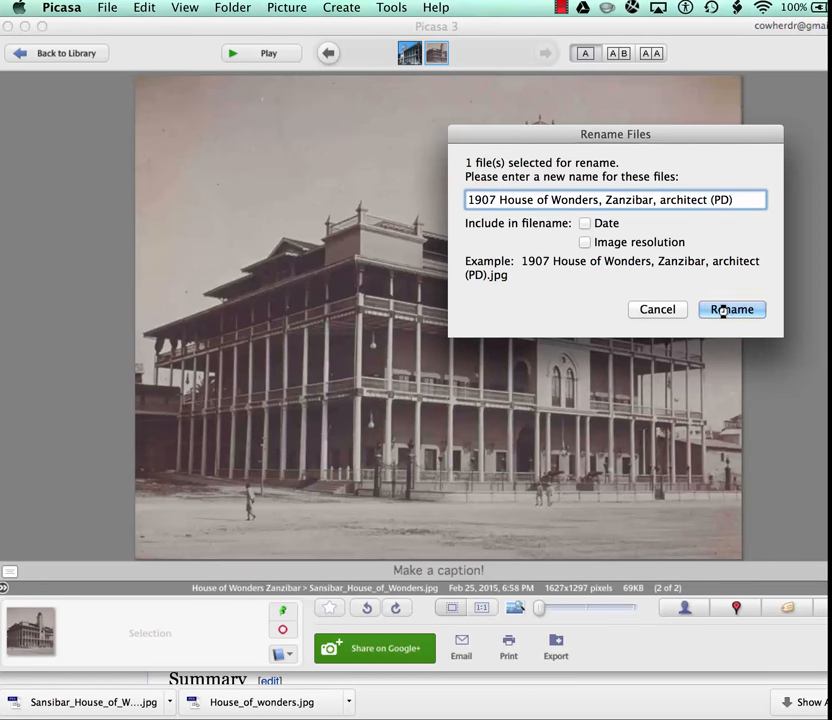
click(731, 309)
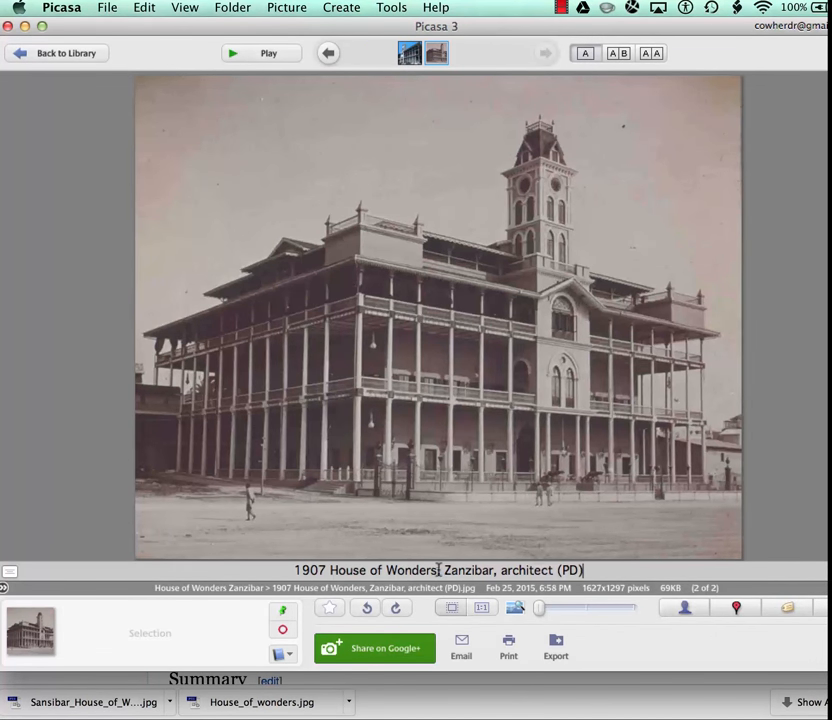
Edit the caption to '1907 House of Wonders, Zanzibar (PD)', removing 'architect'.
double_click(533, 570)
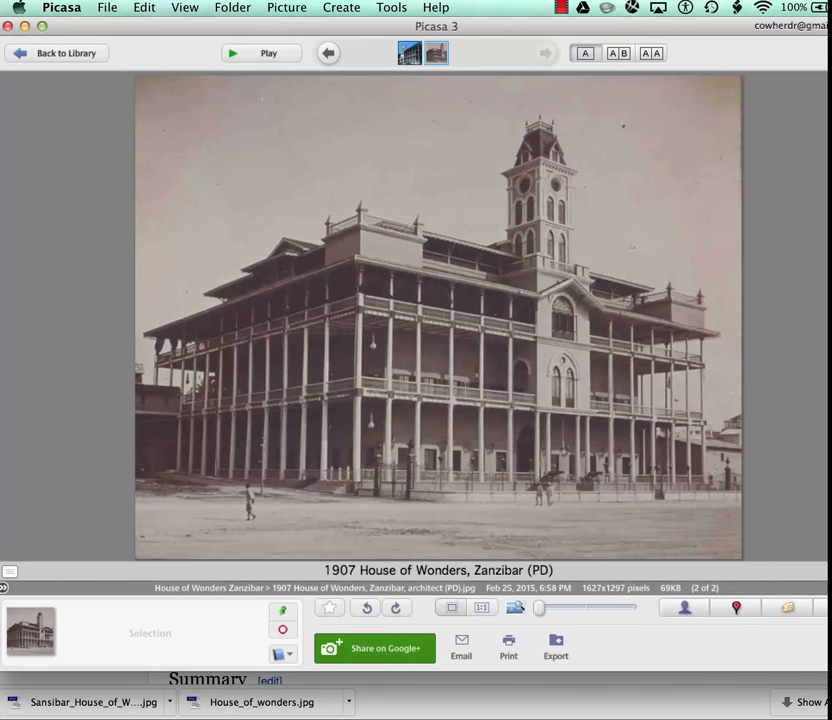
mouse_move(483, 400)
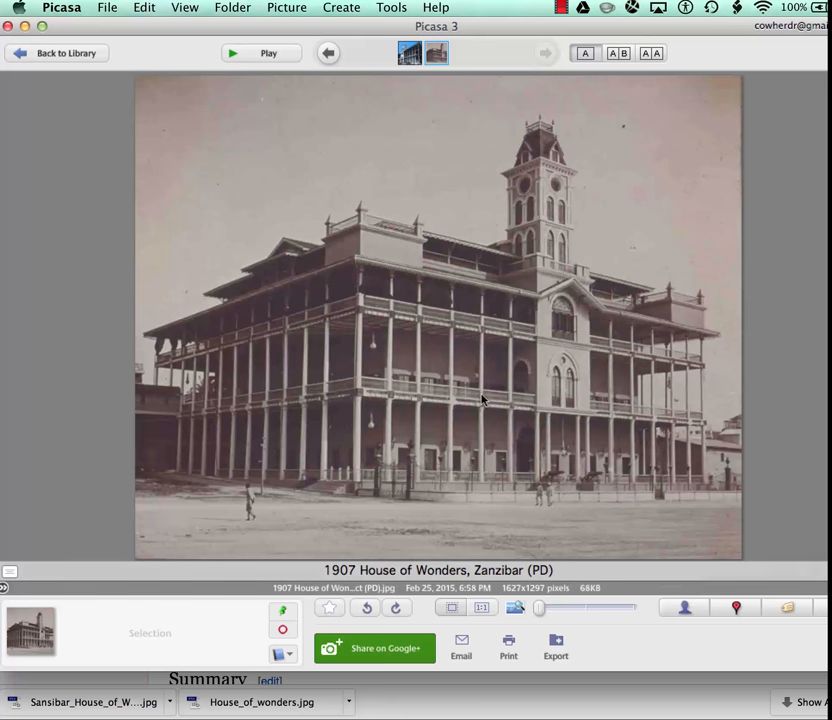
mouse_move(287, 263)
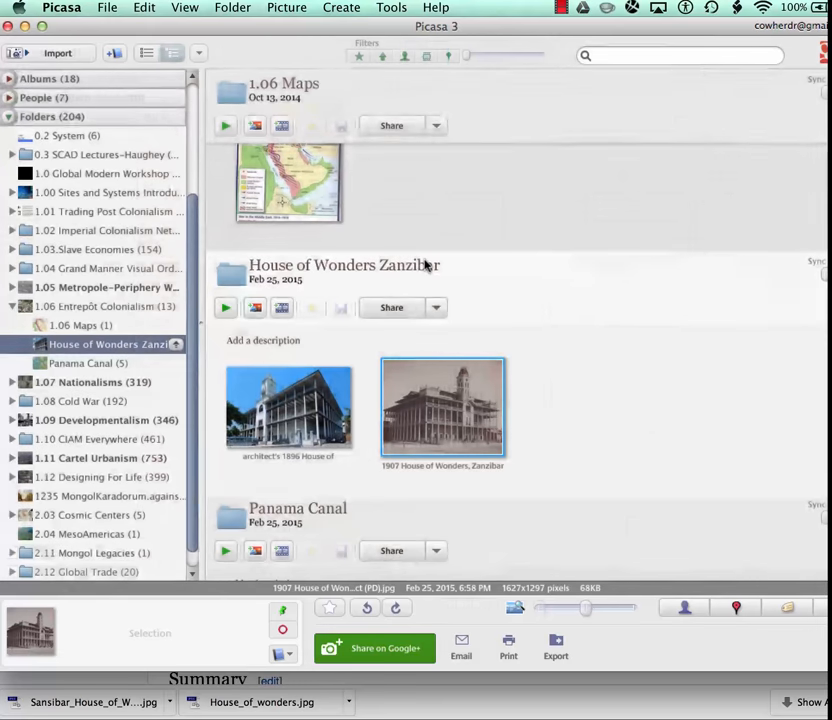
mouse_move(228, 280)
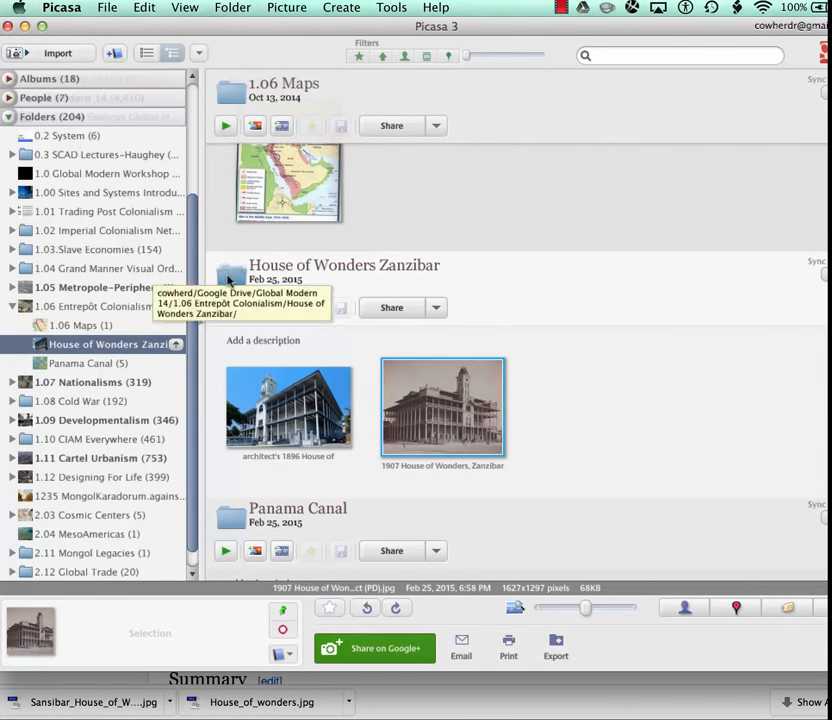
mouse_move(490, 447)
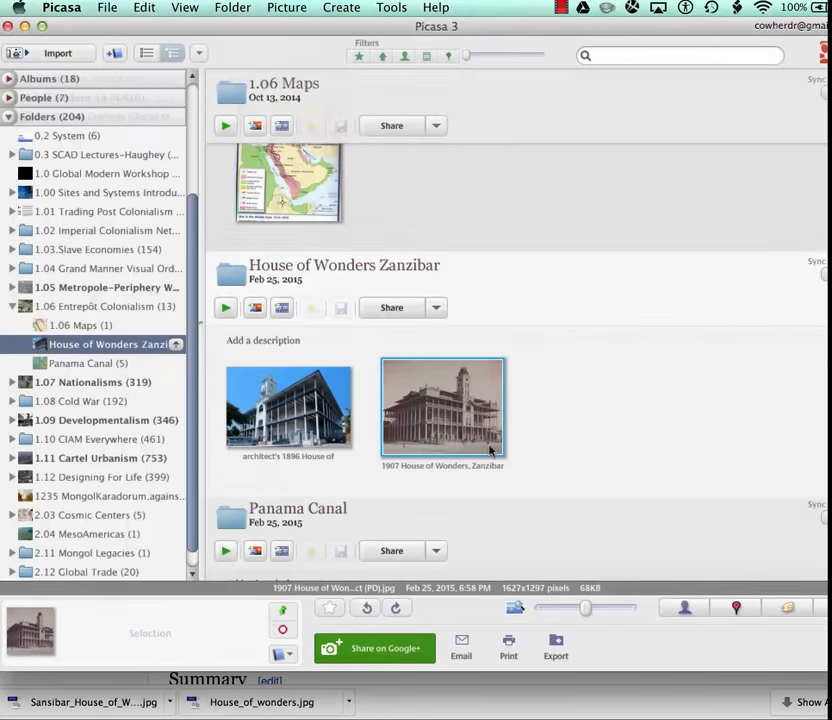